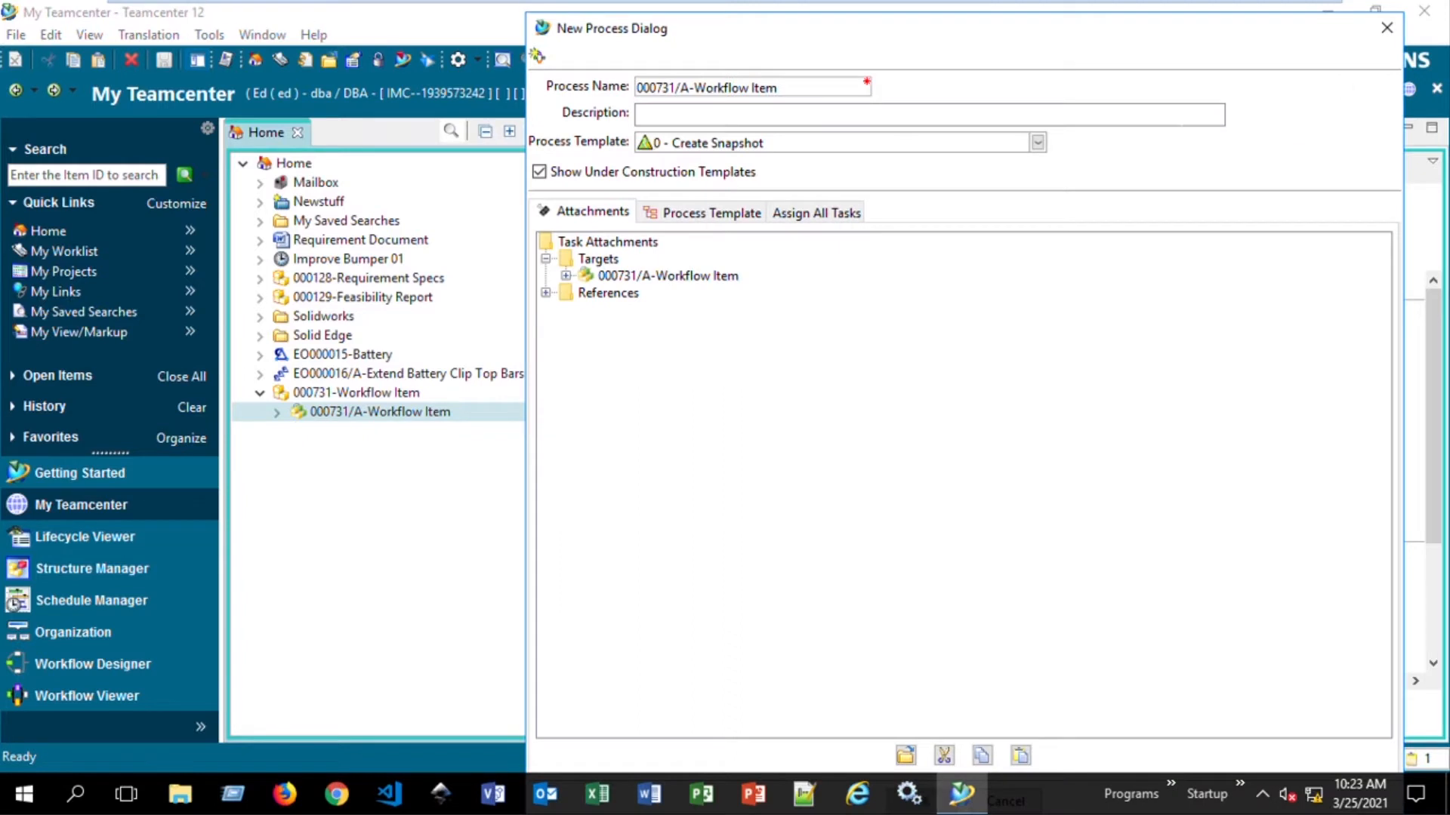
- Review the full list of process templates offered before the filter is applied
left_click(1038, 142)
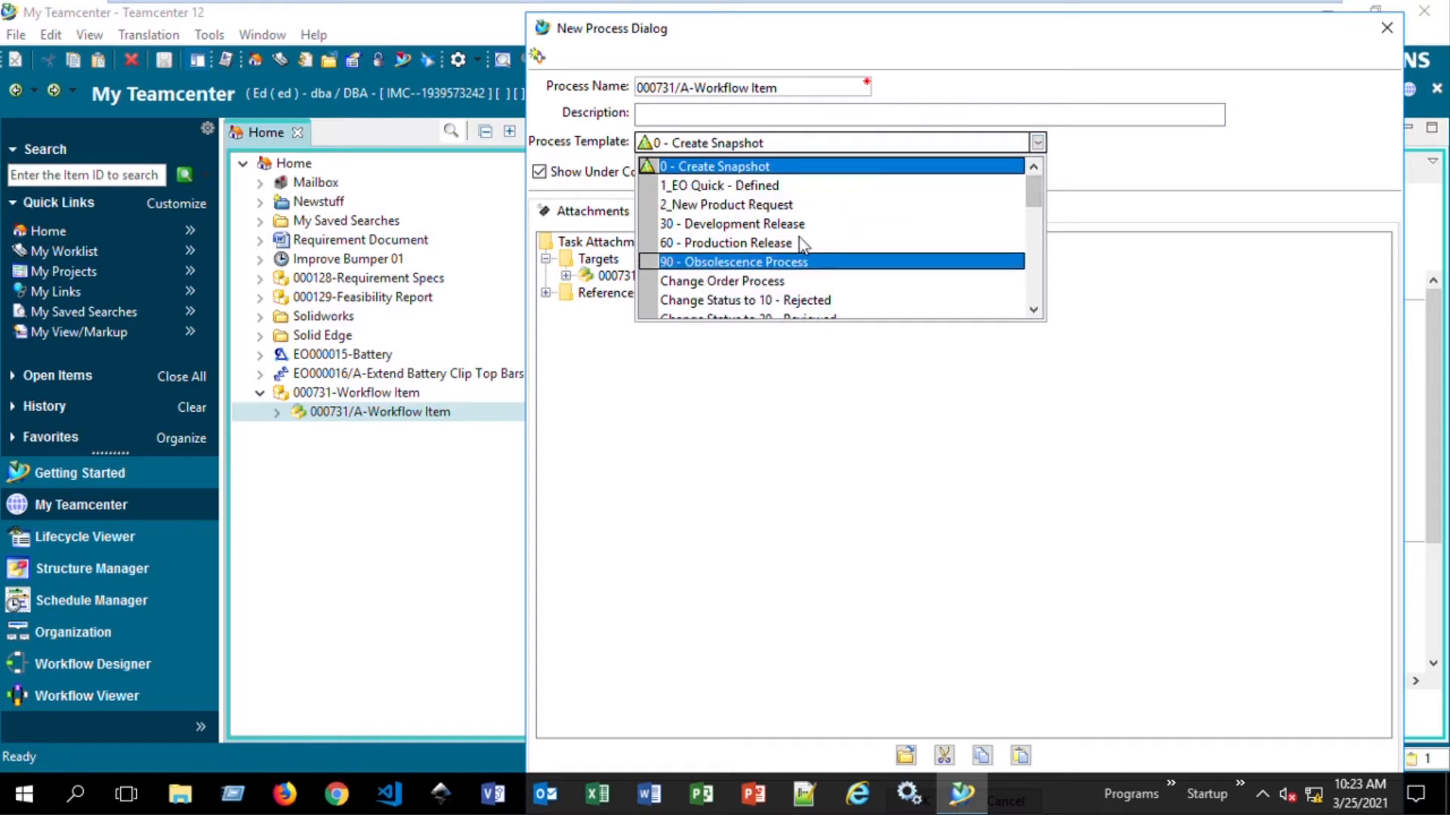
scroll("down", 3)
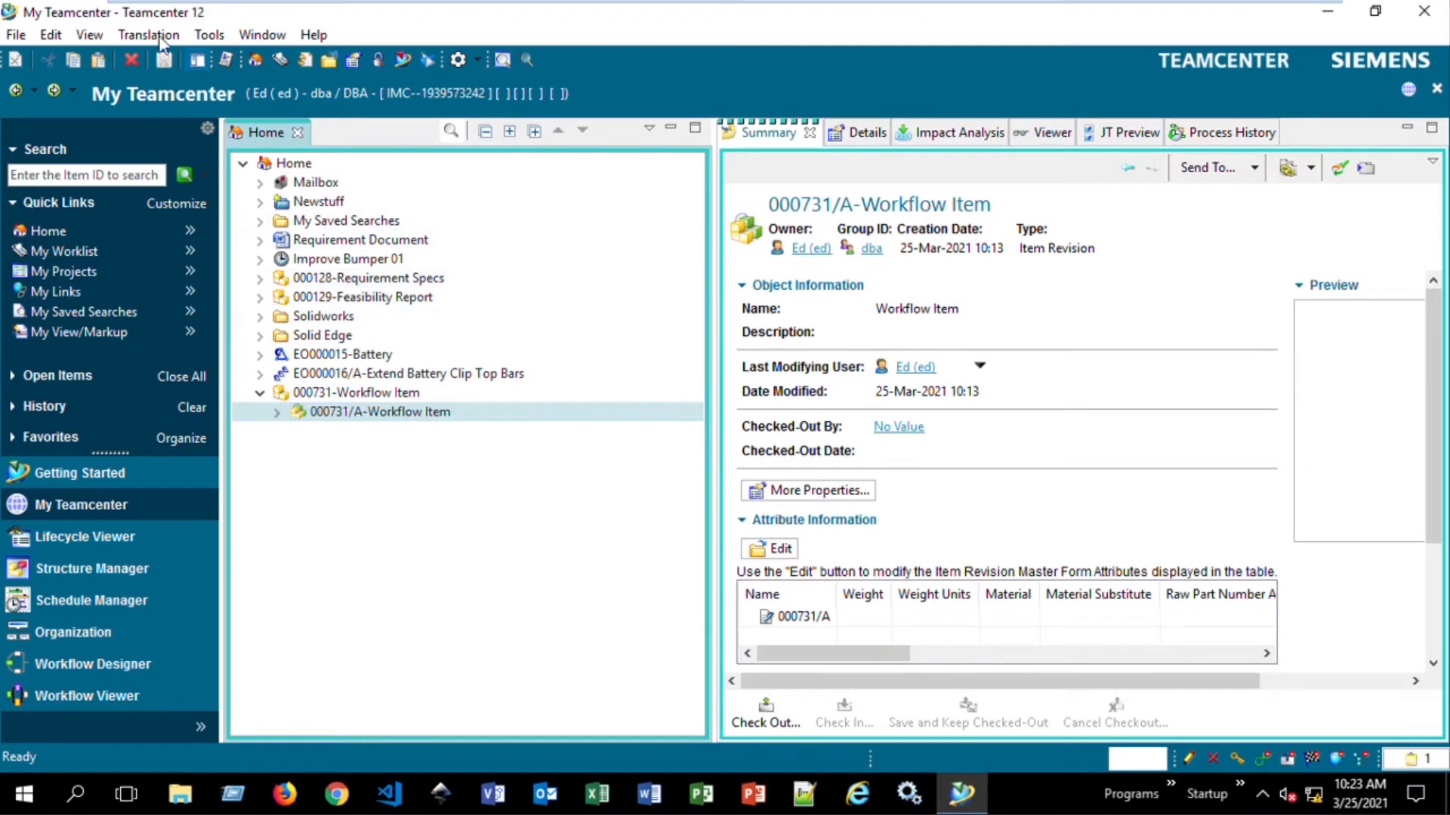
- Locate the WRKFLW_use_legacy_template_filter preference in Options by searching 'wrkflw_use'
left_click(48, 35)
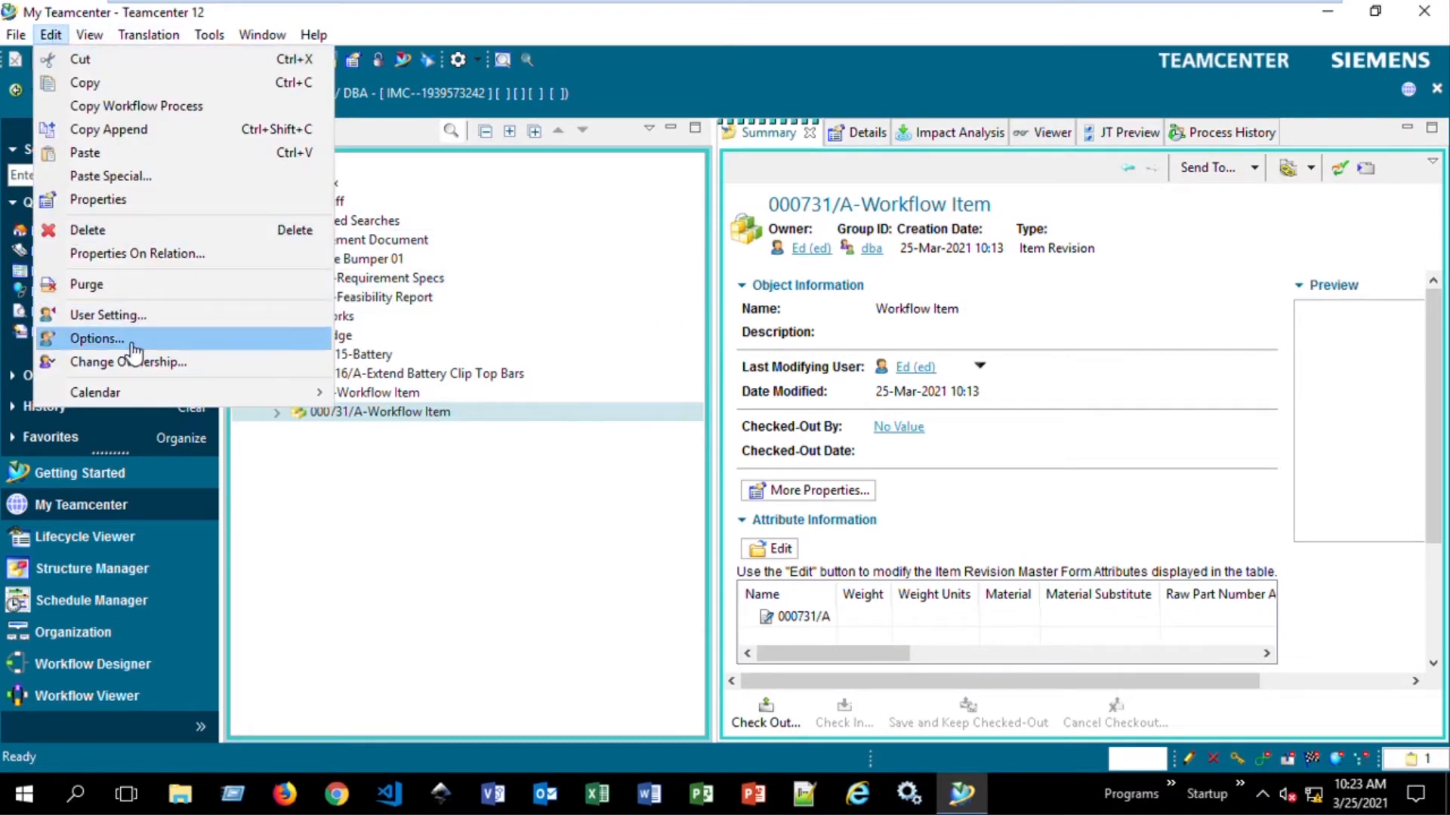
left_click(97, 338)
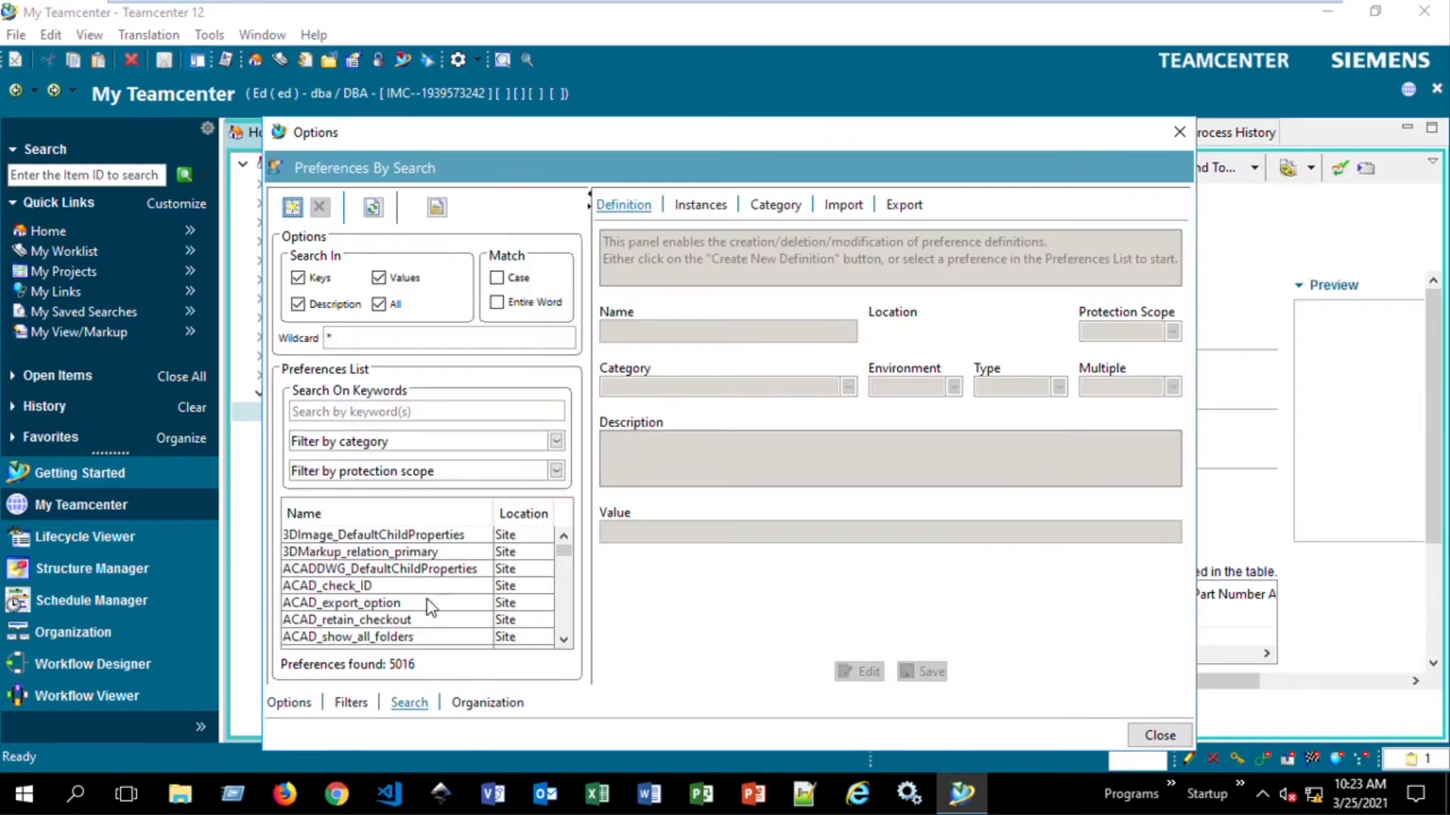
type("wrkflw_use")
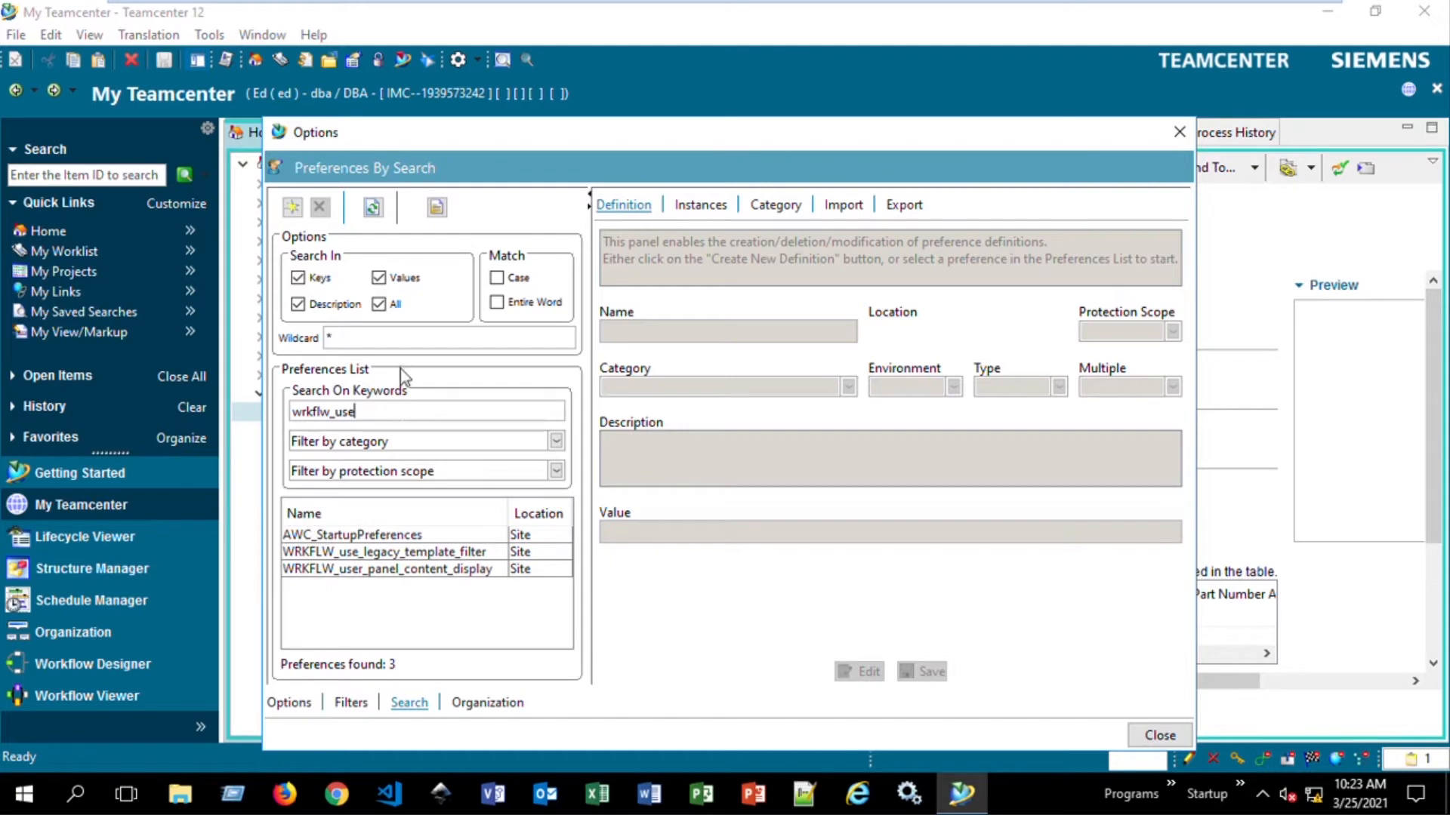
mouse_move(384, 574)
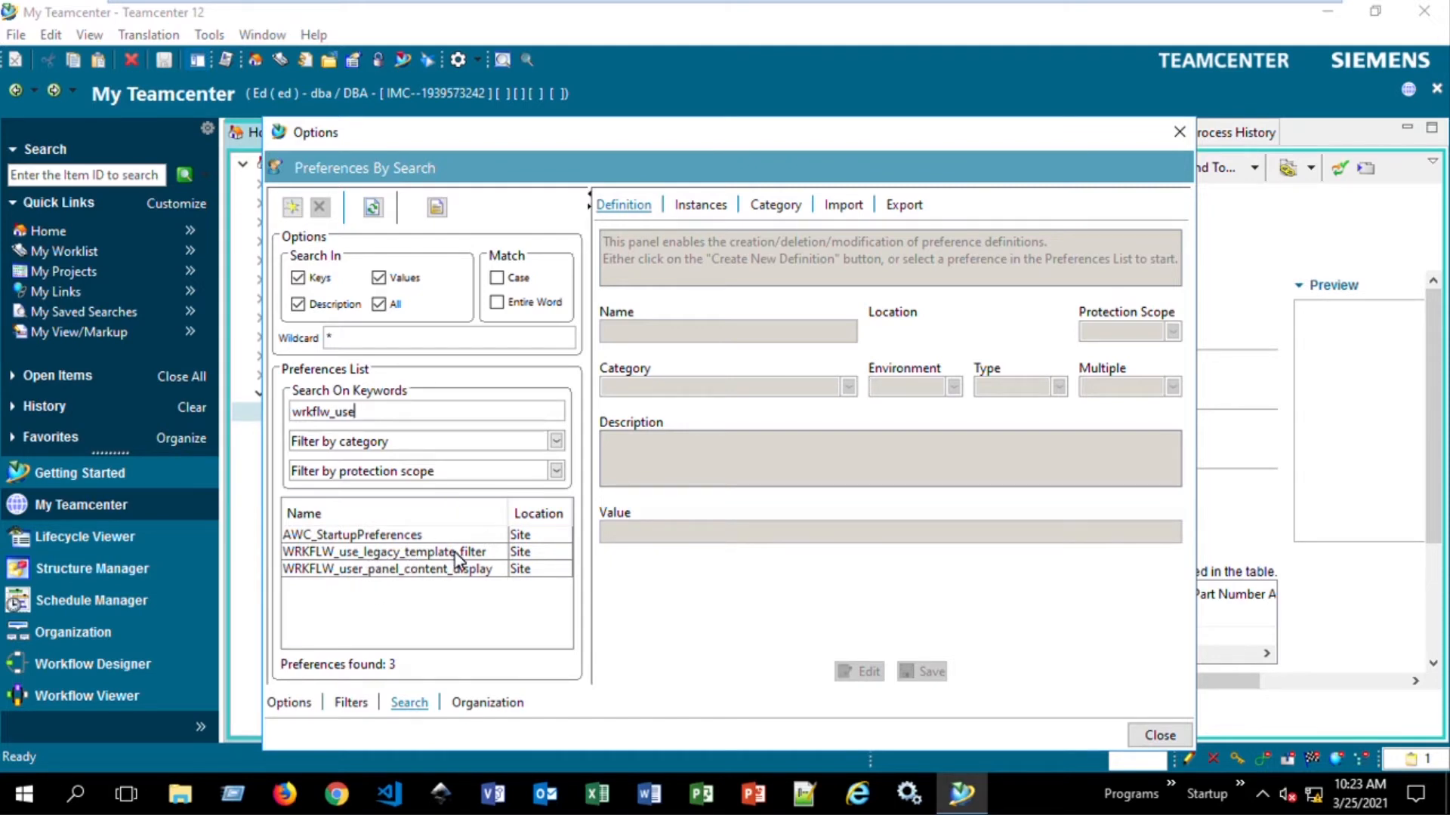
left_click(383, 552)
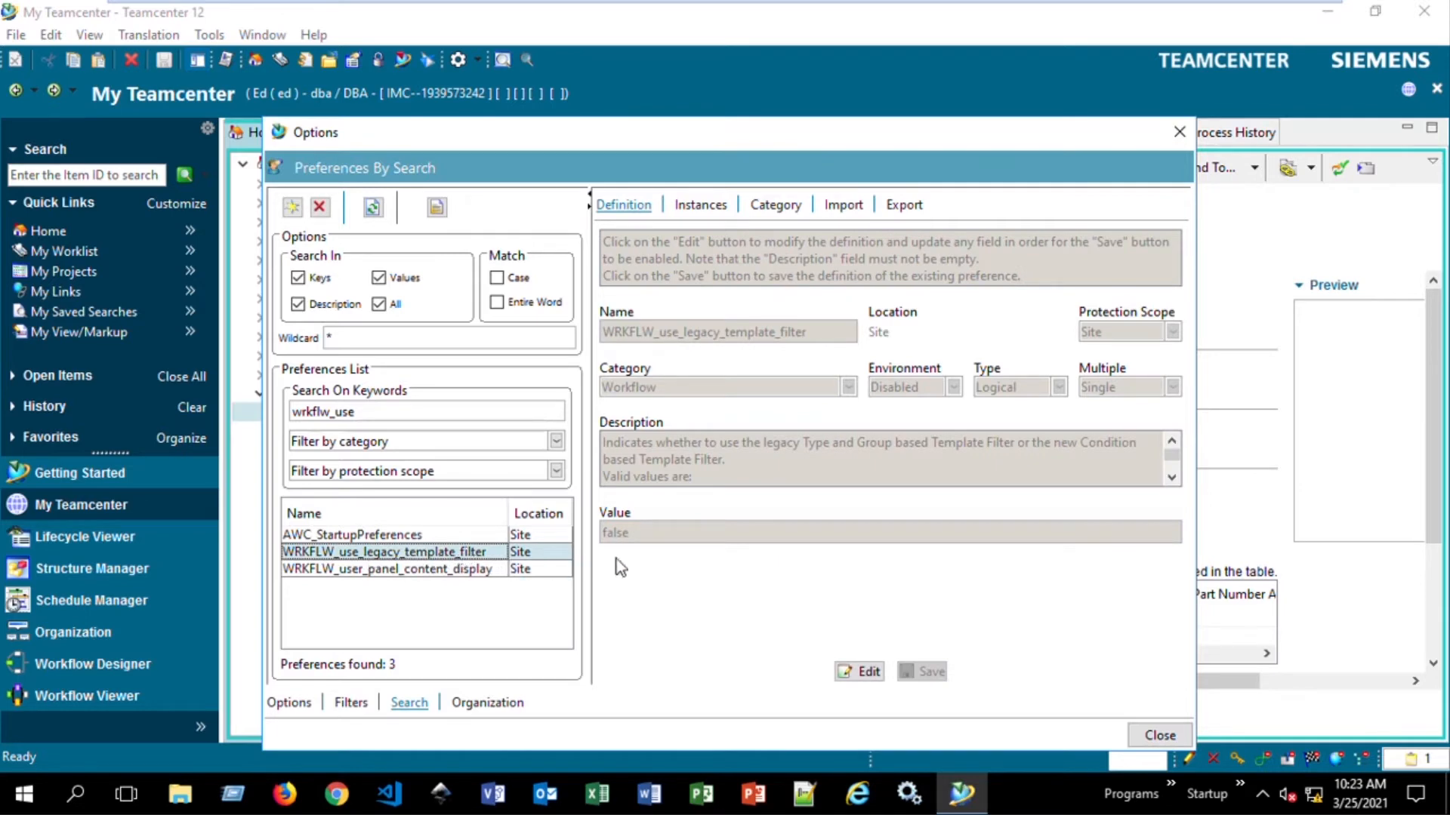
mouse_move(736, 523)
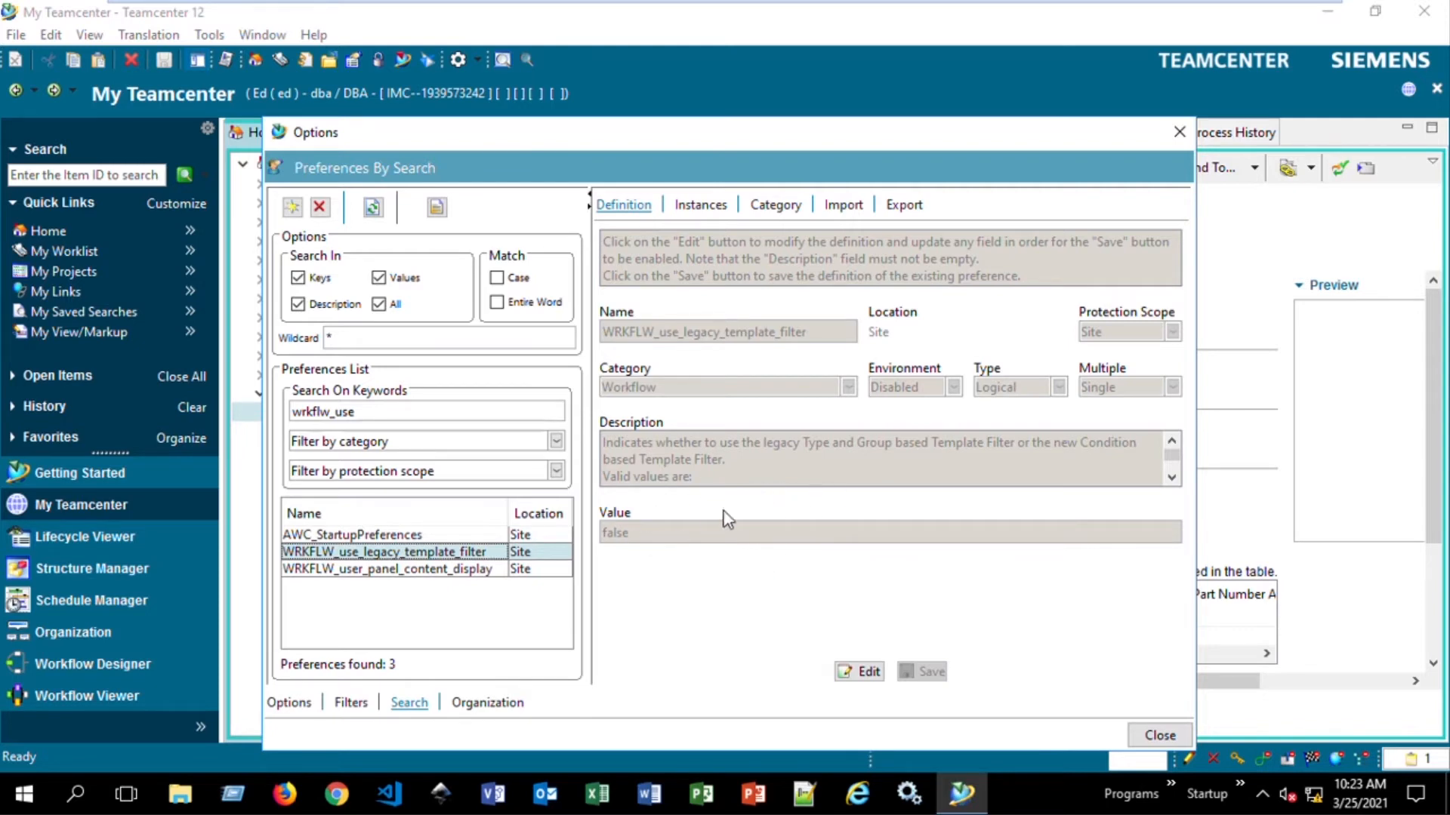
mouse_move(699, 530)
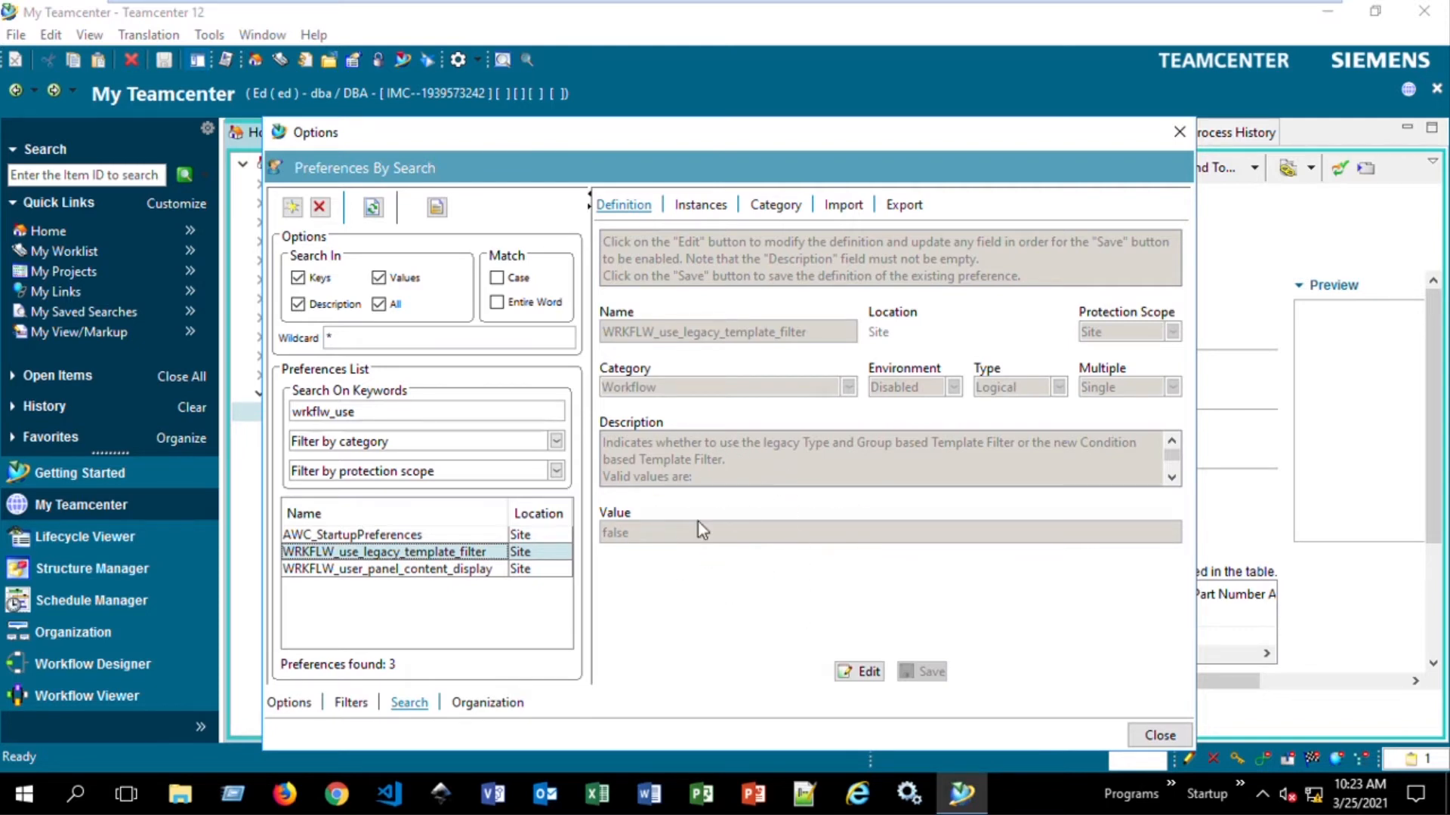
- Change the preference value from false to true and save it
left_click(858, 670)
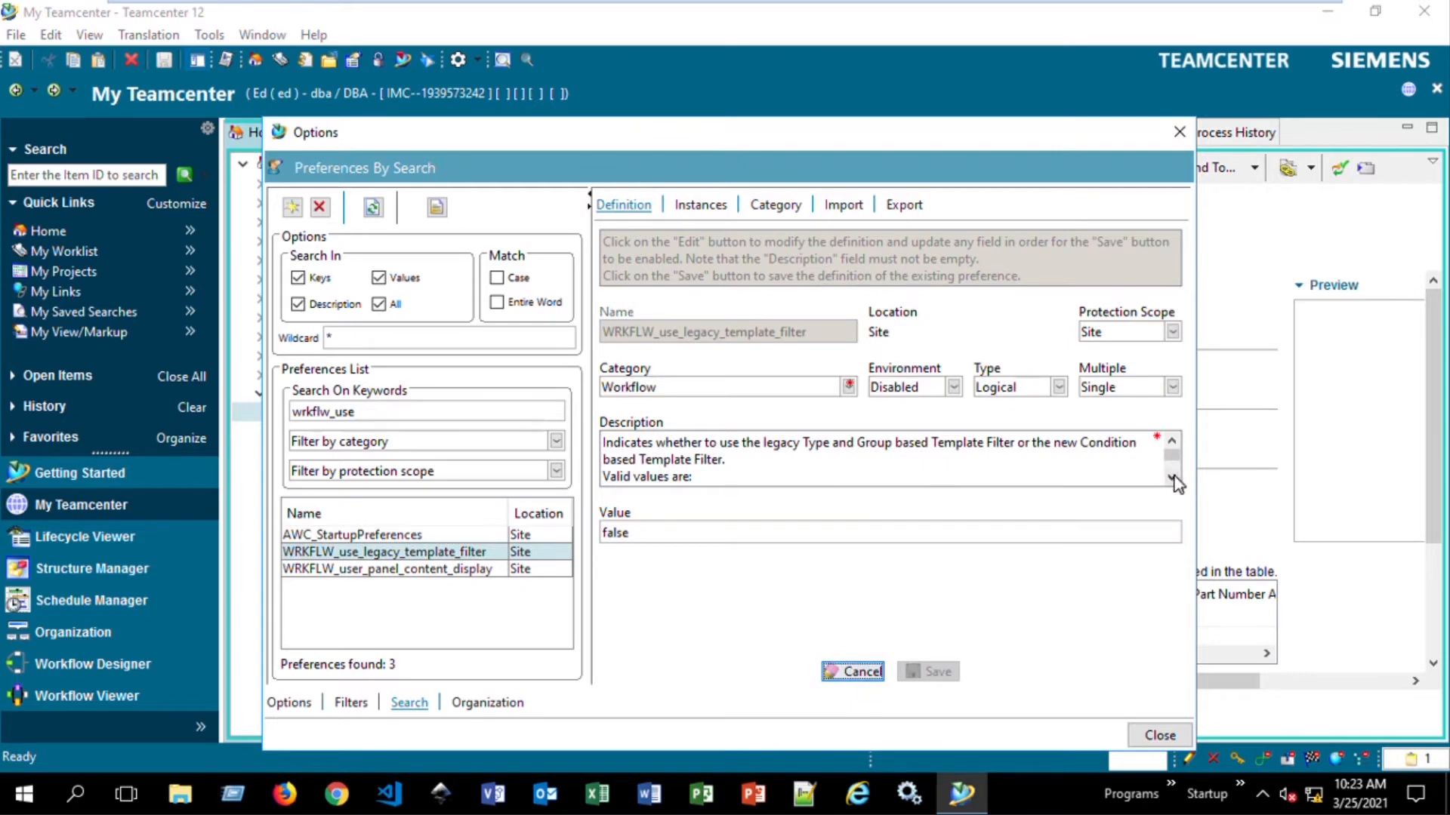
left_click(1171, 480)
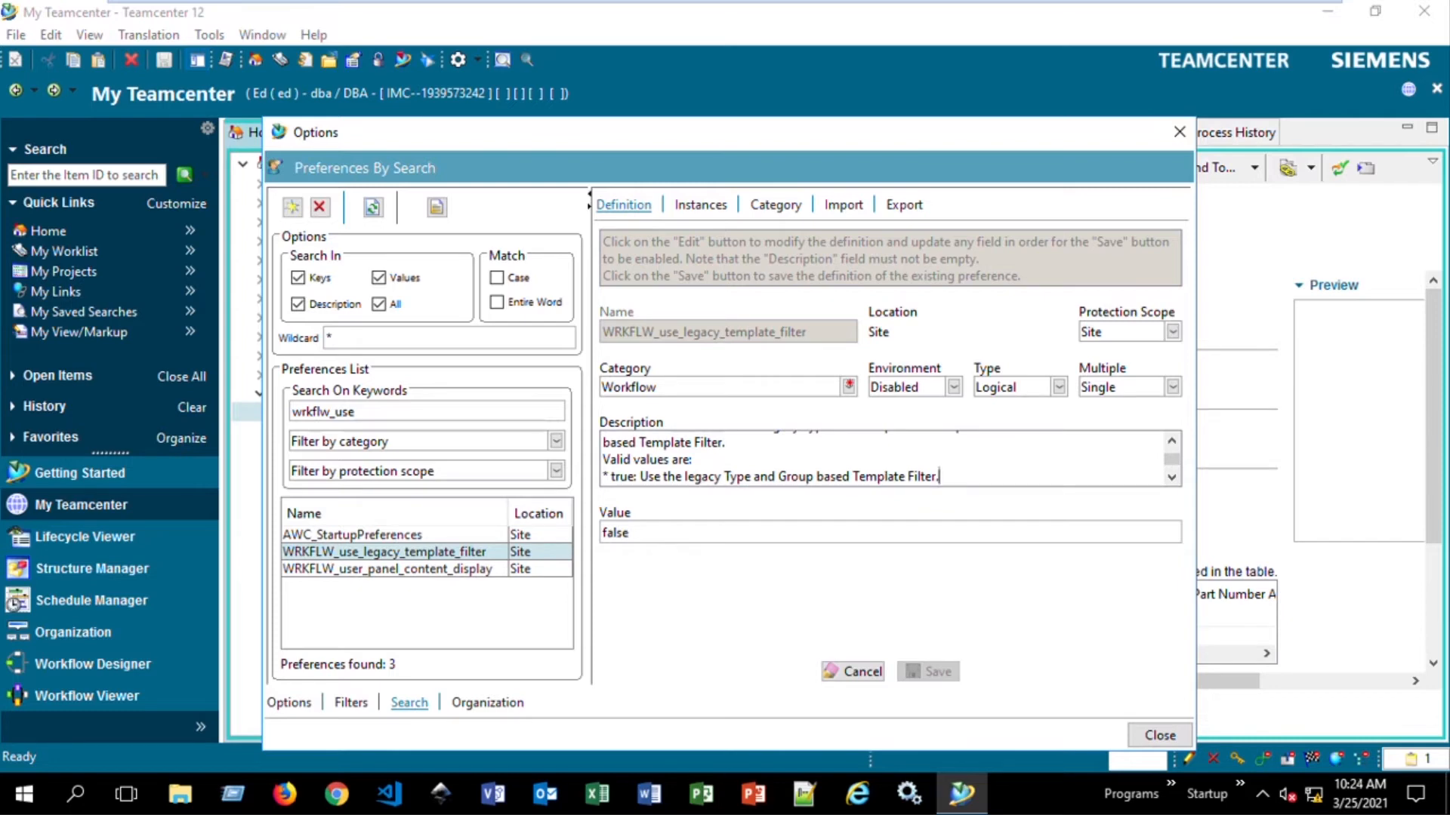
double_click(893, 475)
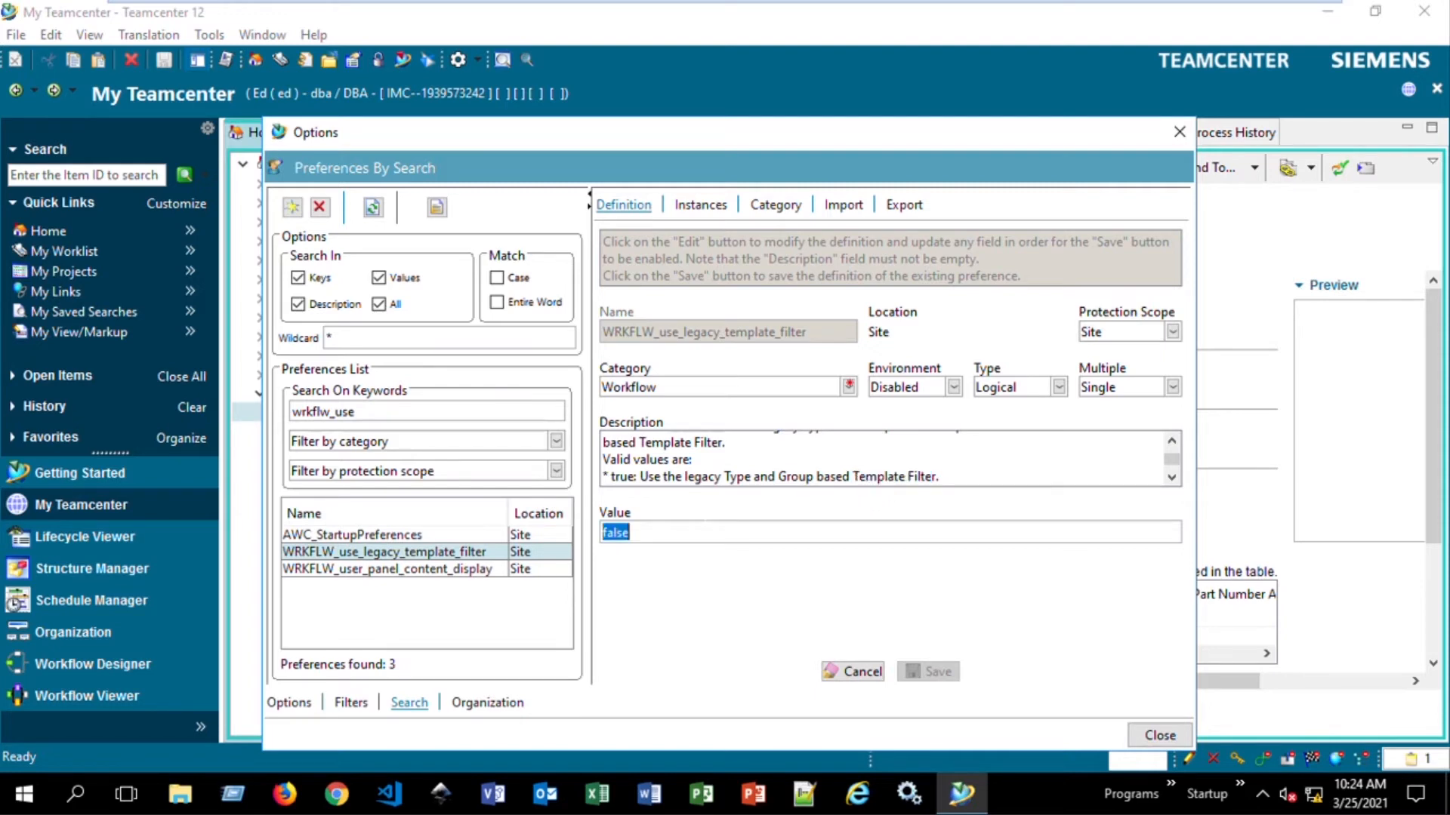
type("true")
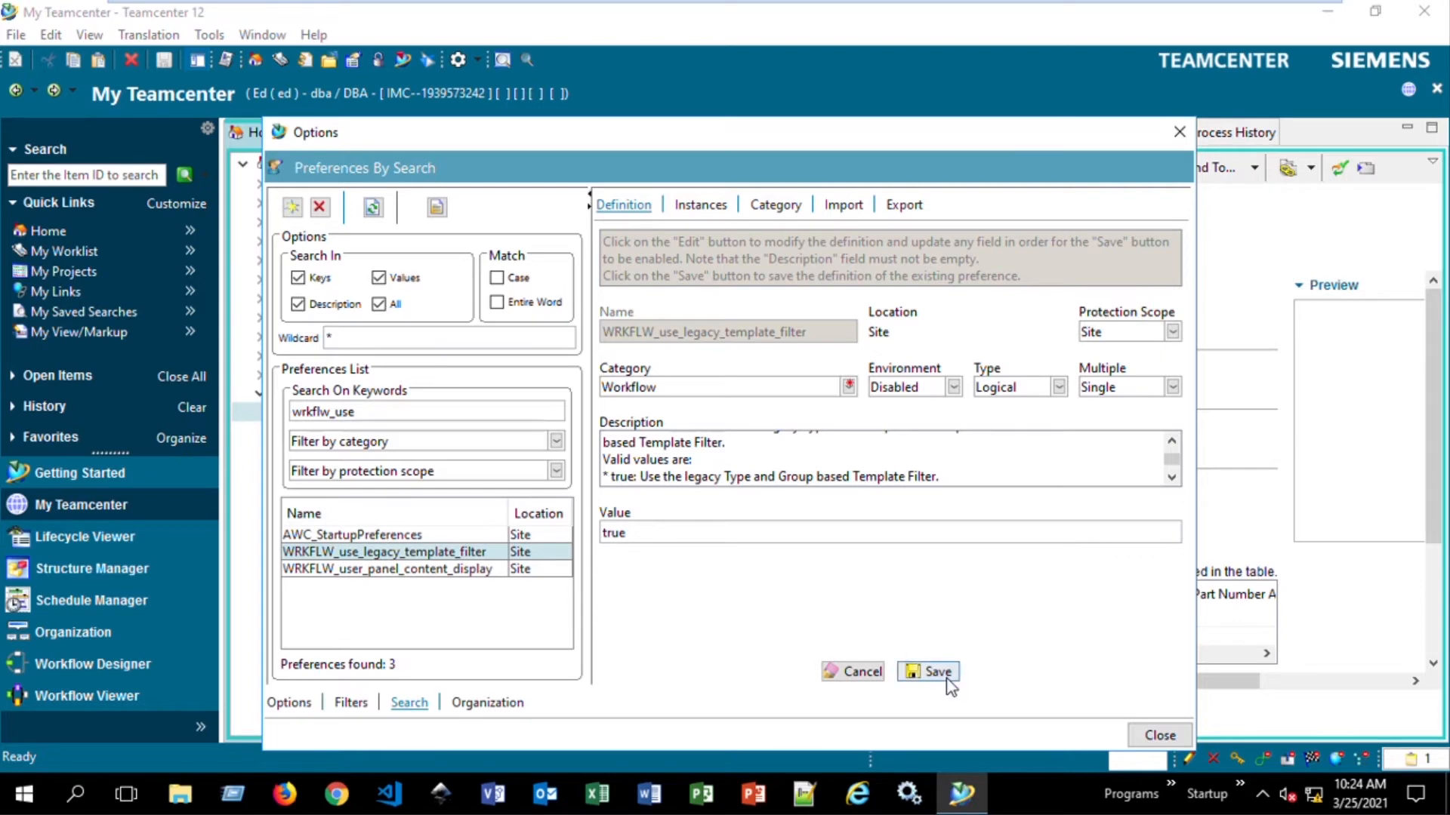
left_click(936, 670)
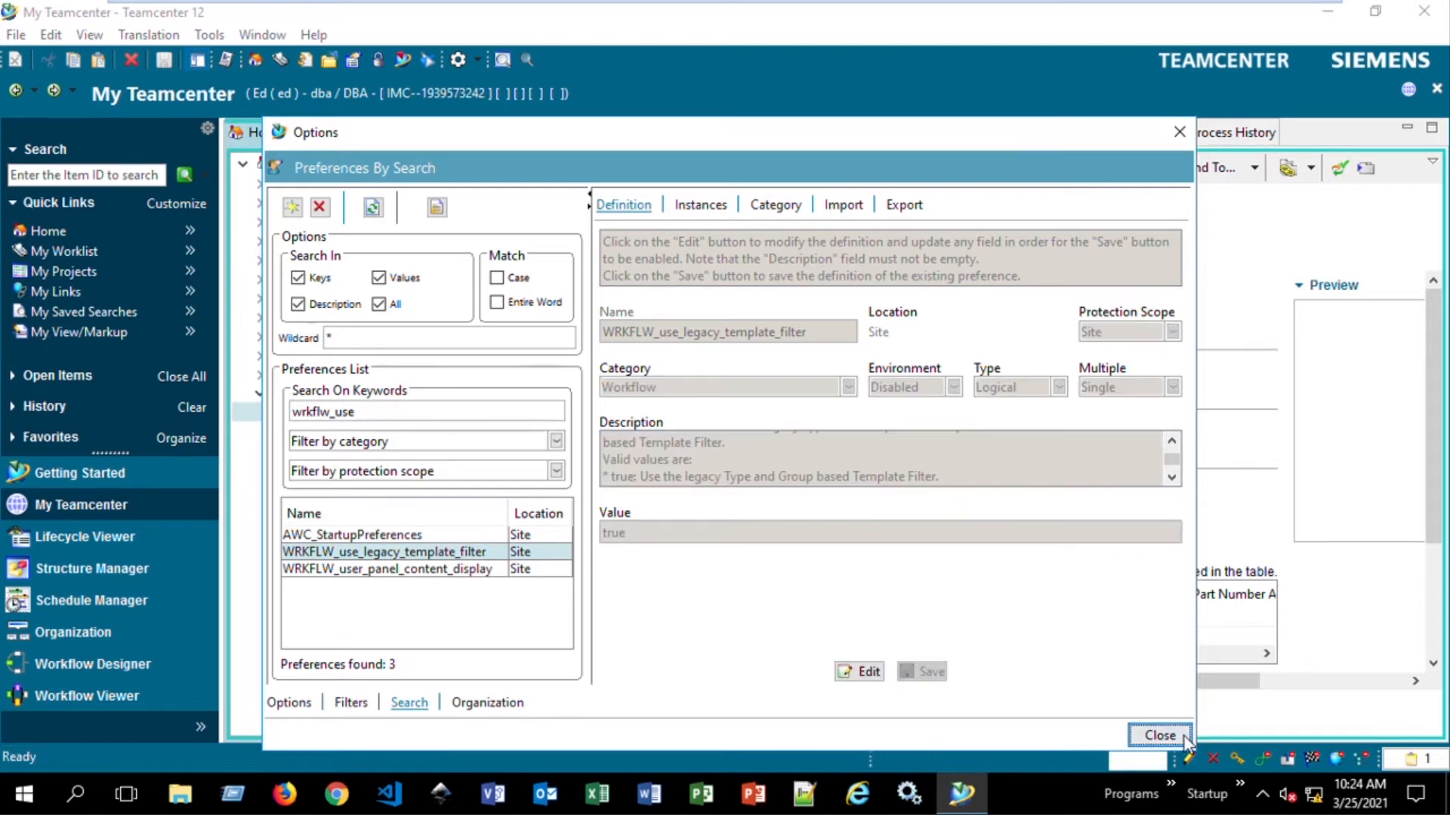
- Close Options and bring up the Process Template Filter dialog
left_click(1158, 736)
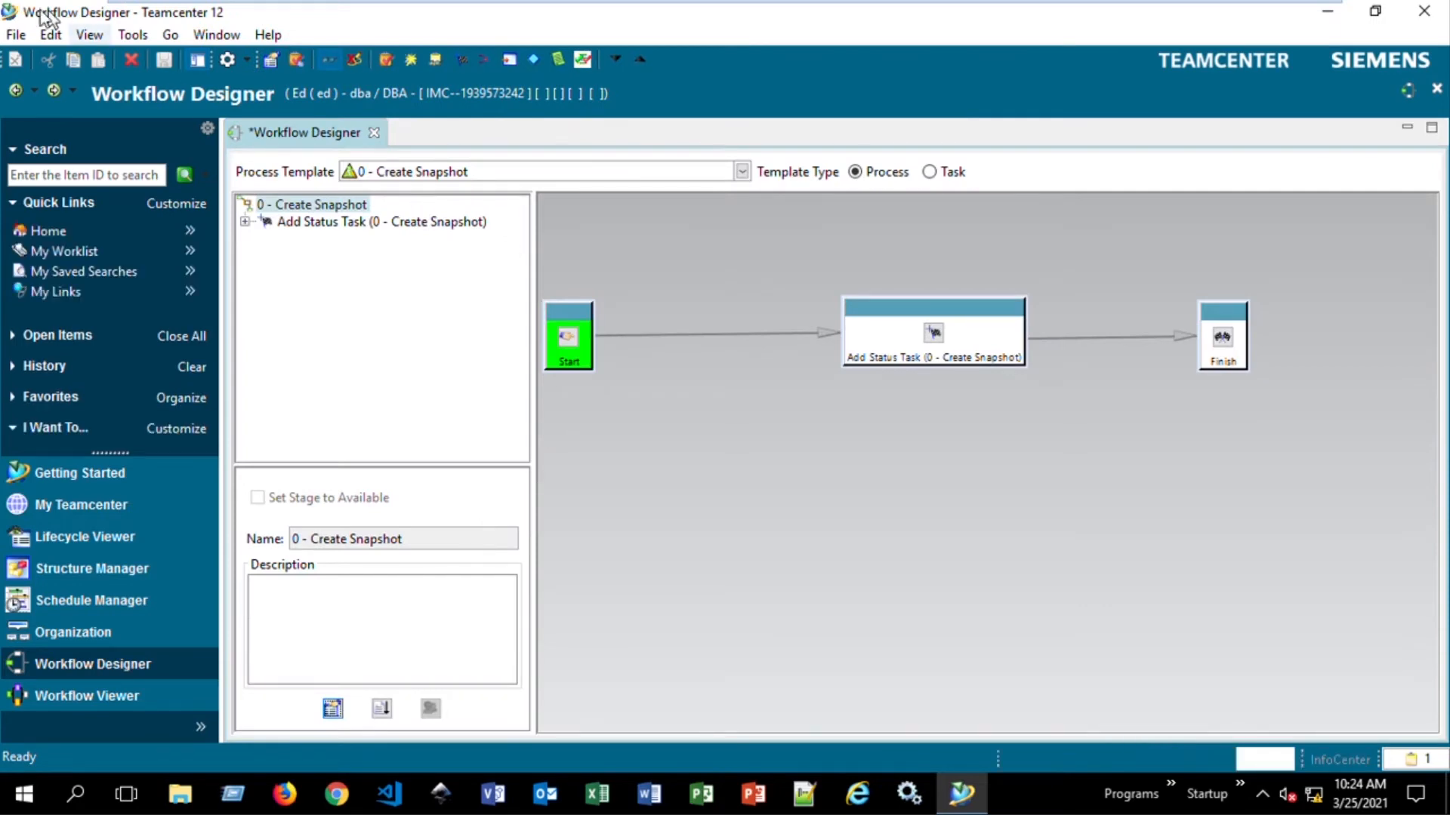
left_click(48, 35)
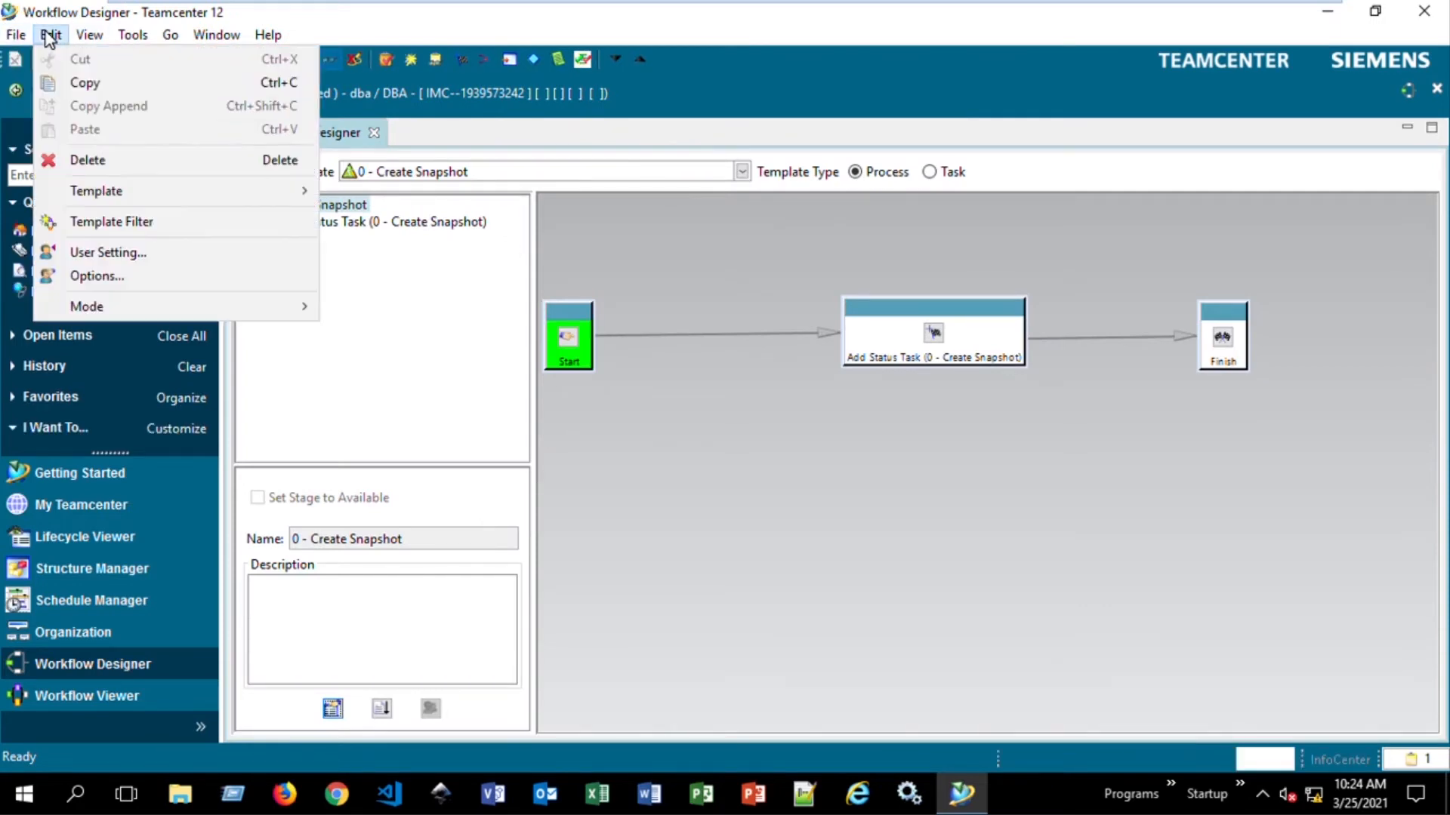
mouse_move(111, 221)
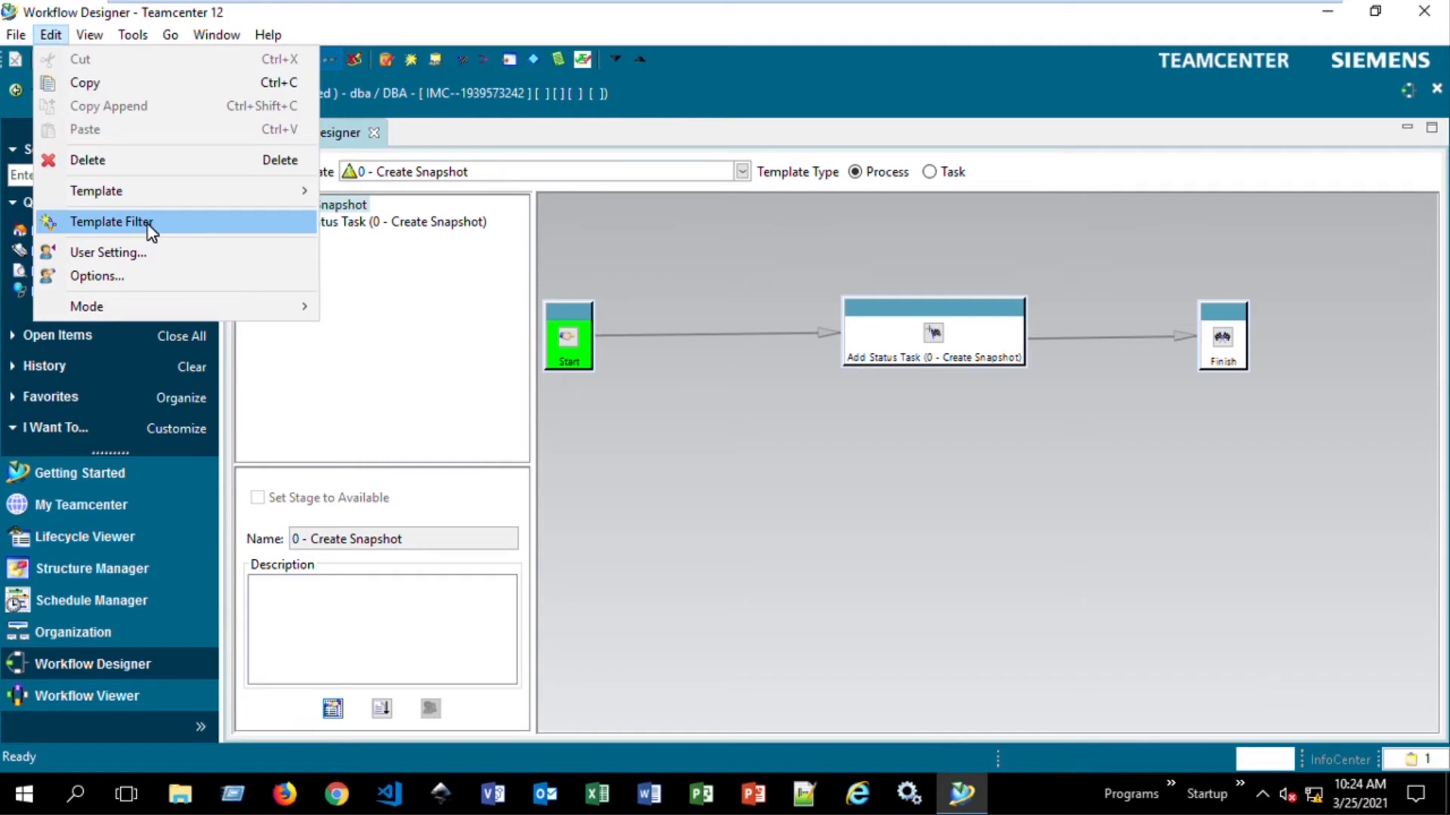
left_click(110, 222)
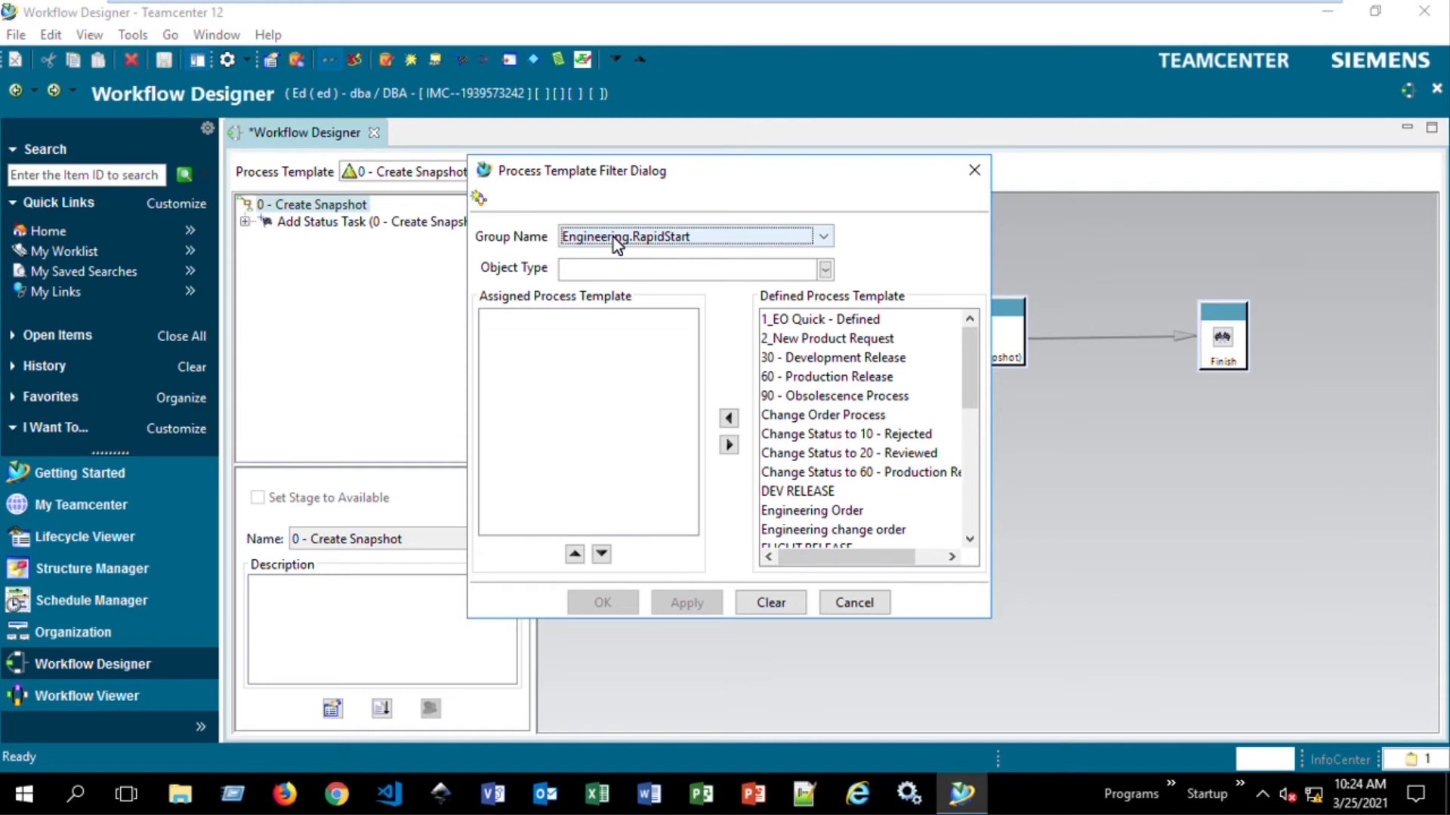
mouse_move(652, 244)
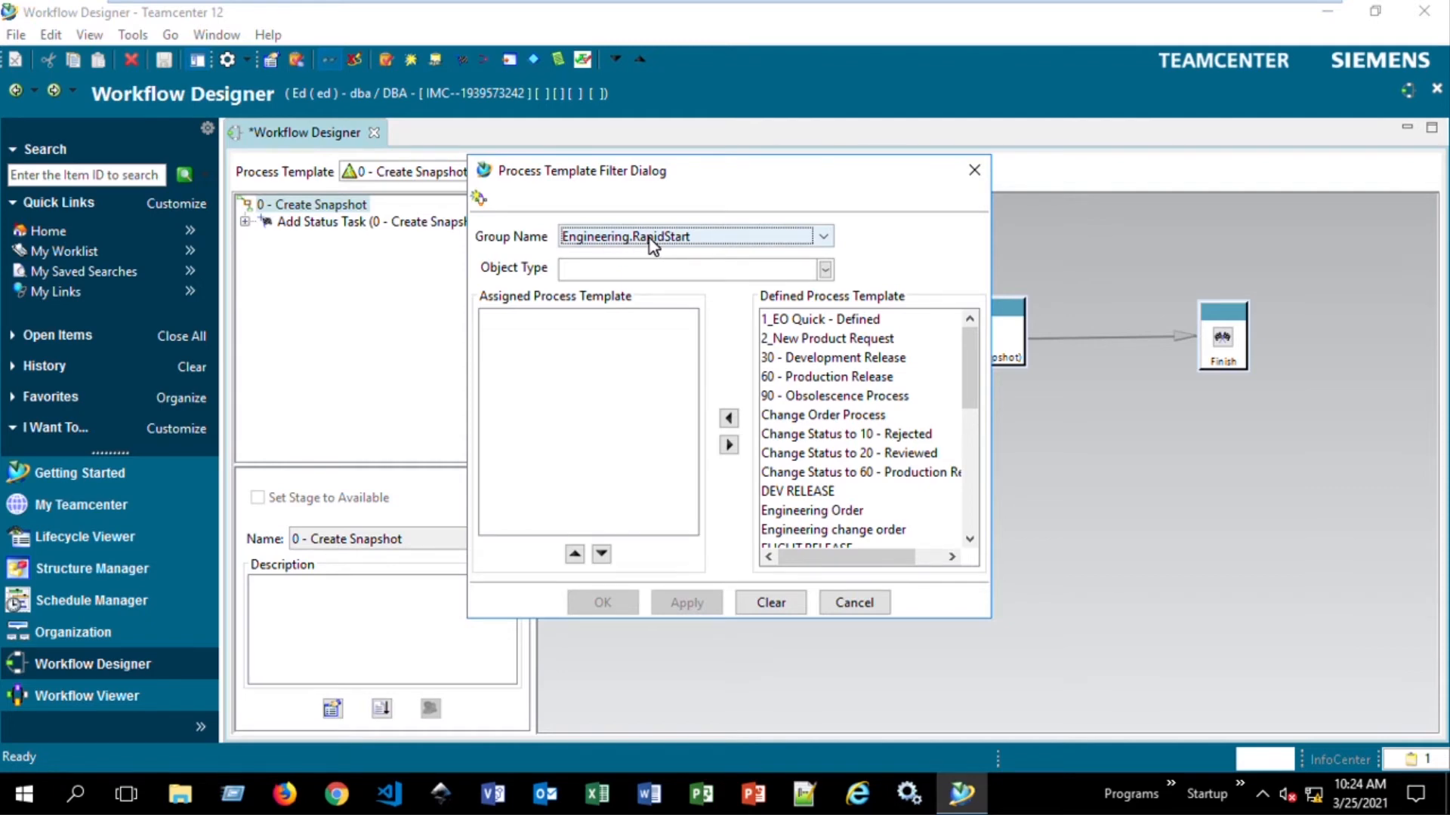
- Assign only 60 - Production Release to ItemRevision for Engineering.RapidStart and confirm with OK
left_click(821, 269)
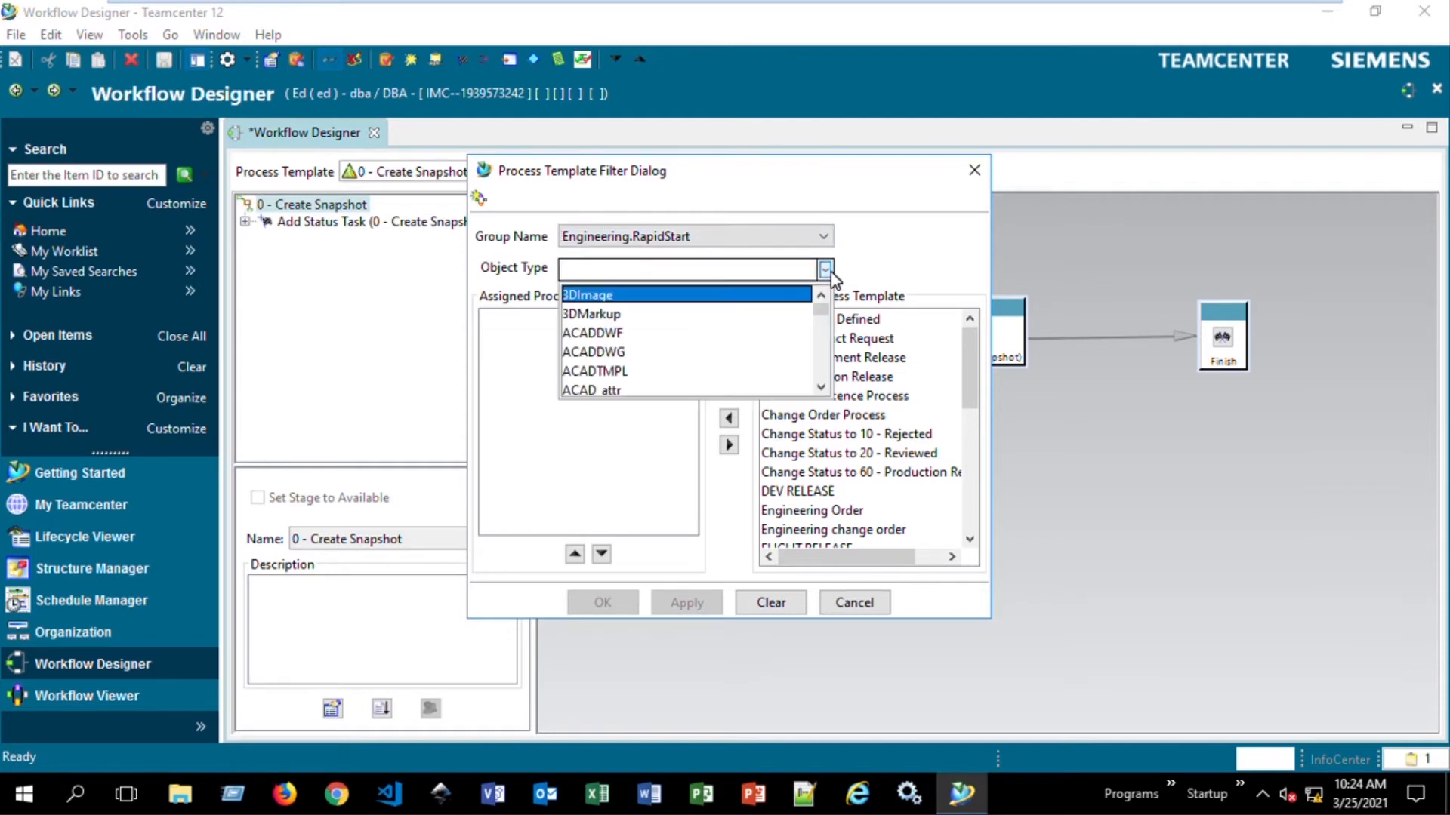
left_click(822, 269)
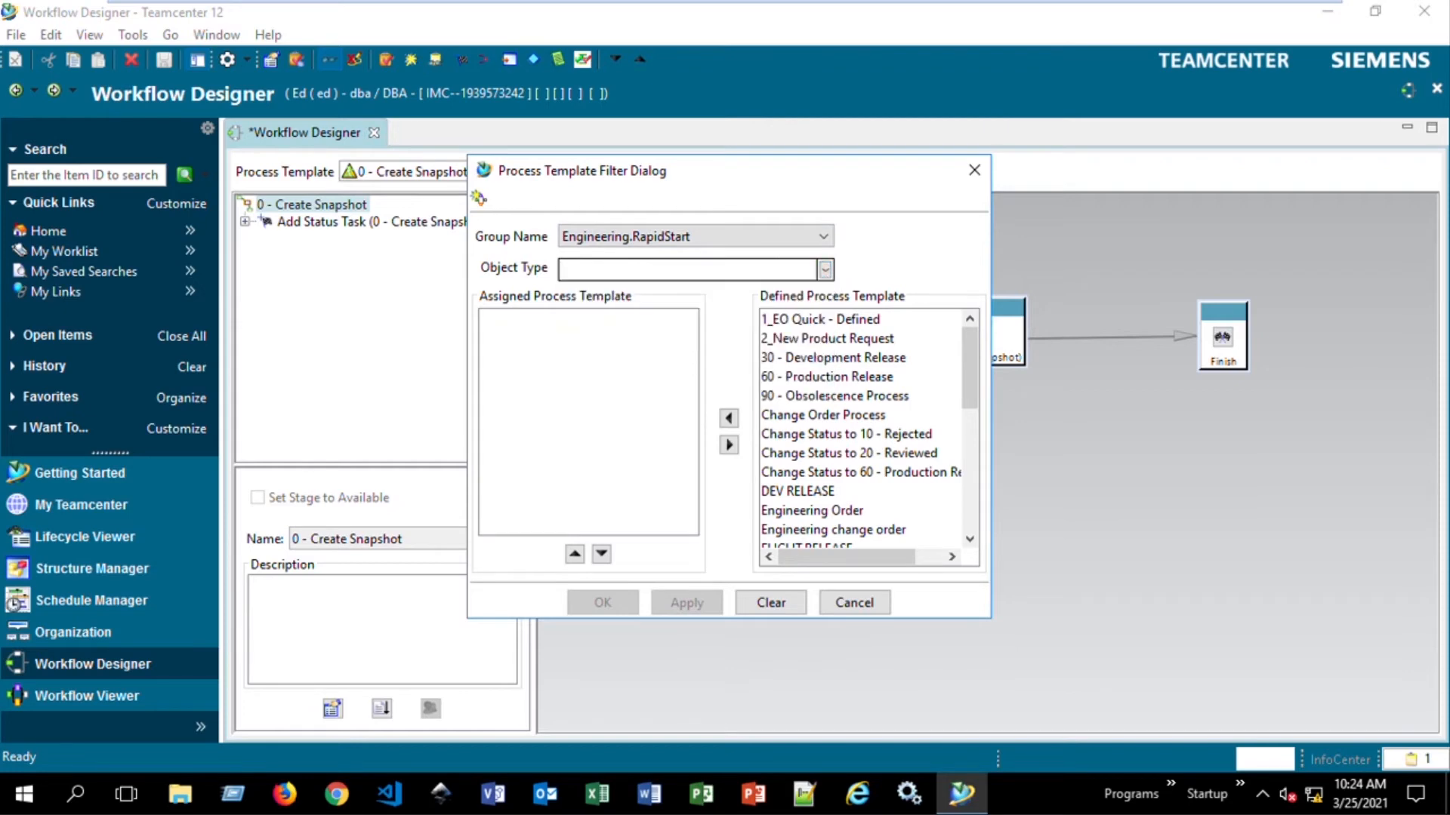
type("ItemRevision")
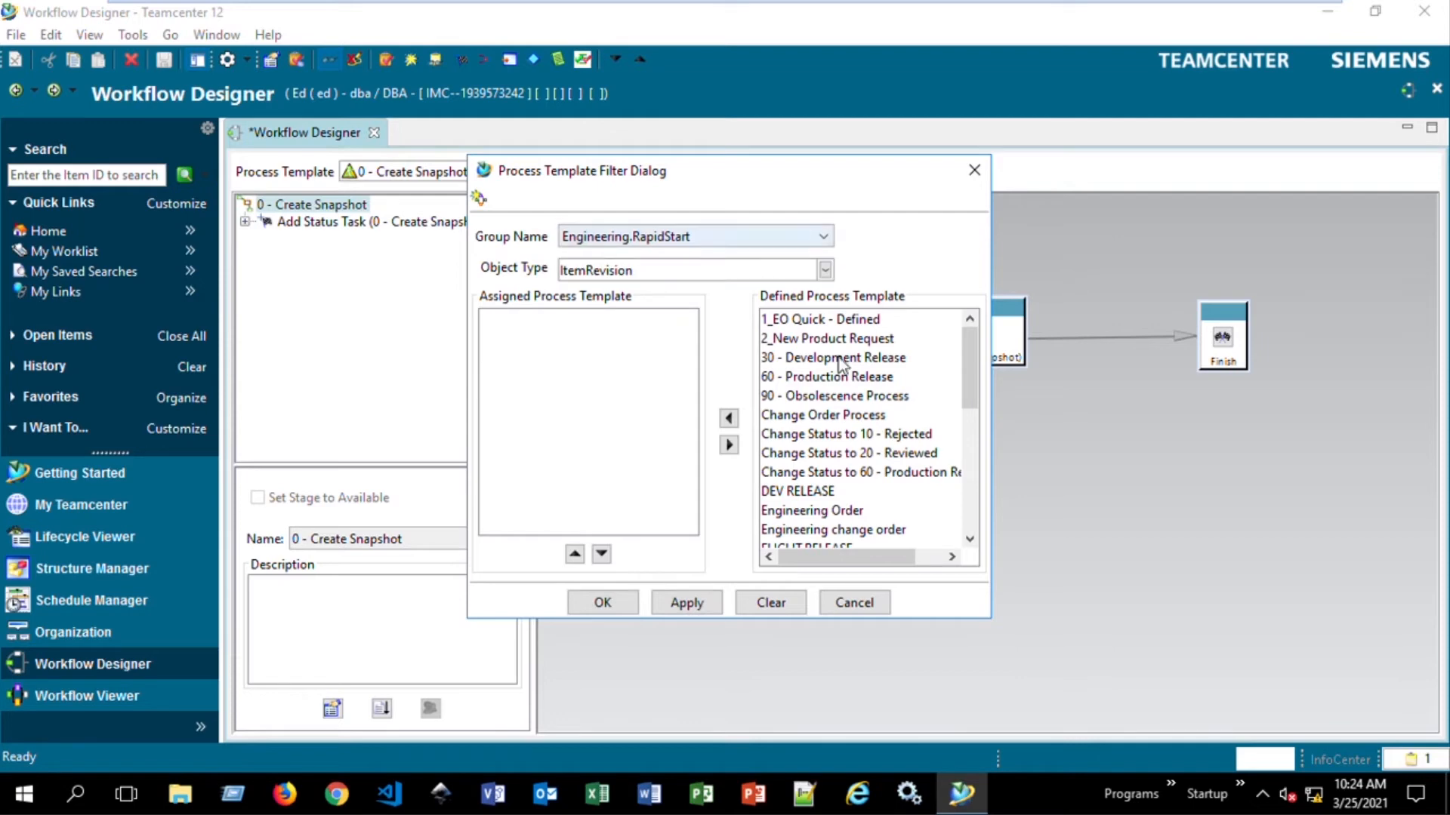
left_click(826, 376)
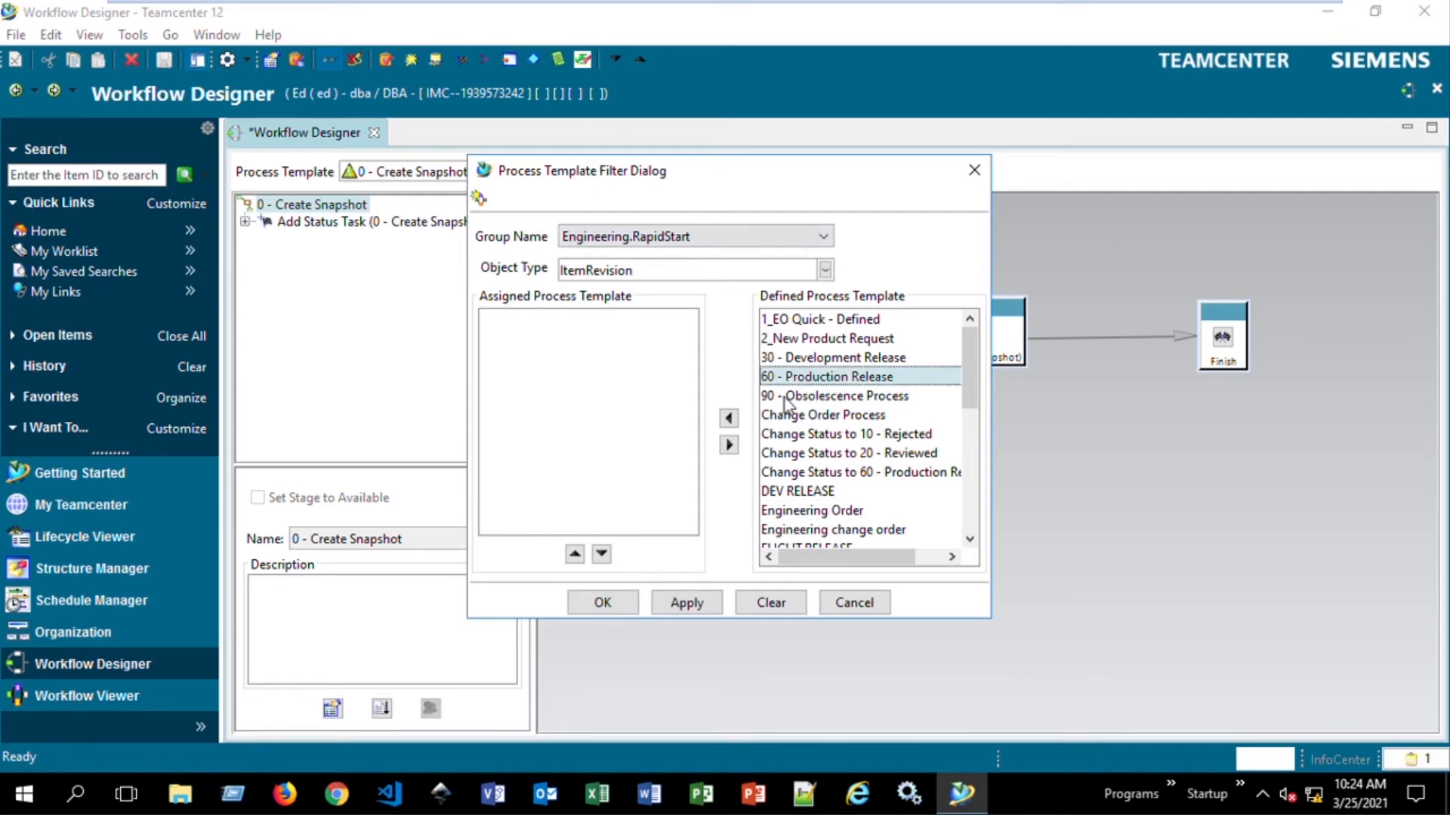
left_click(728, 418)
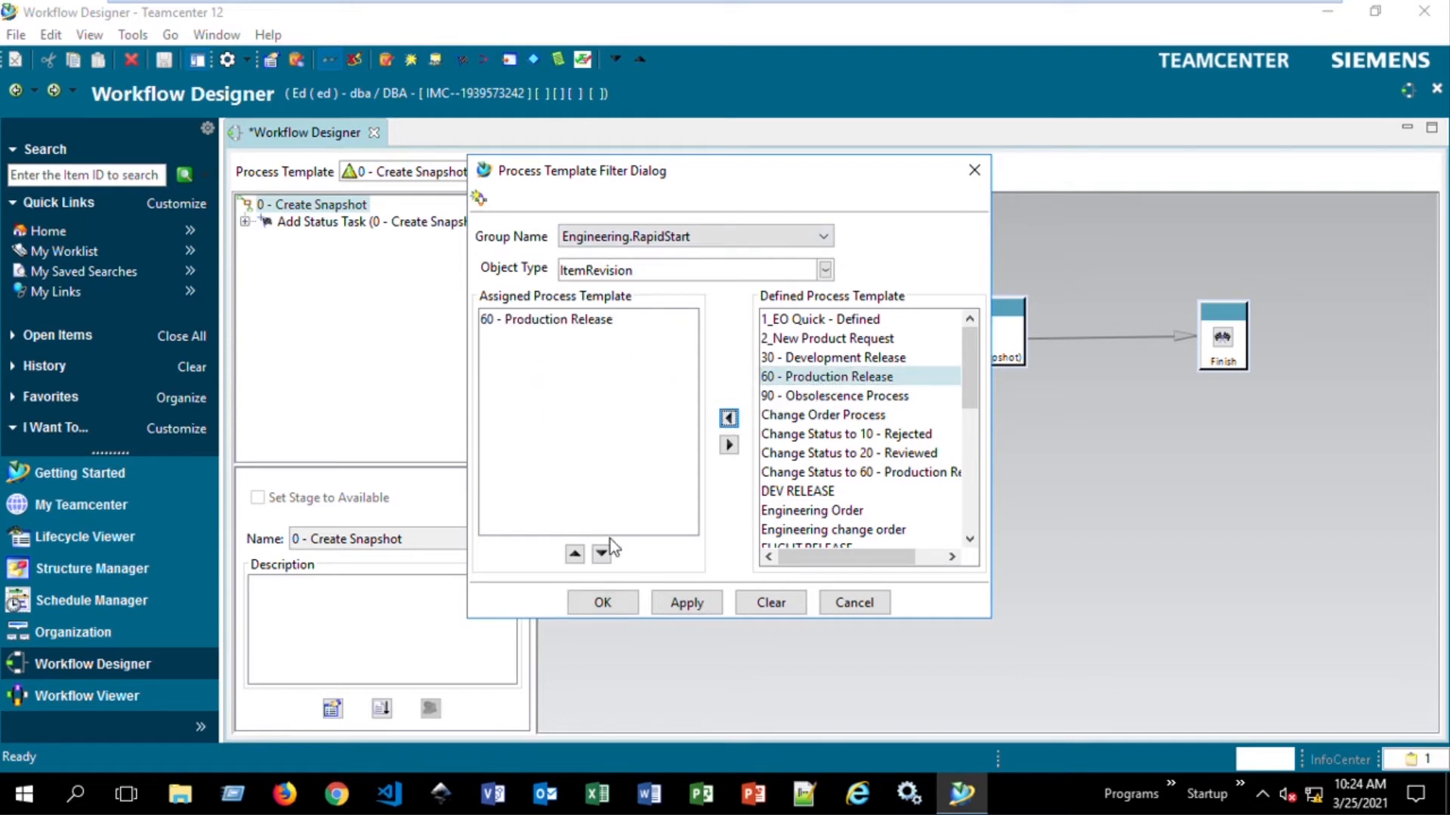
left_click(603, 603)
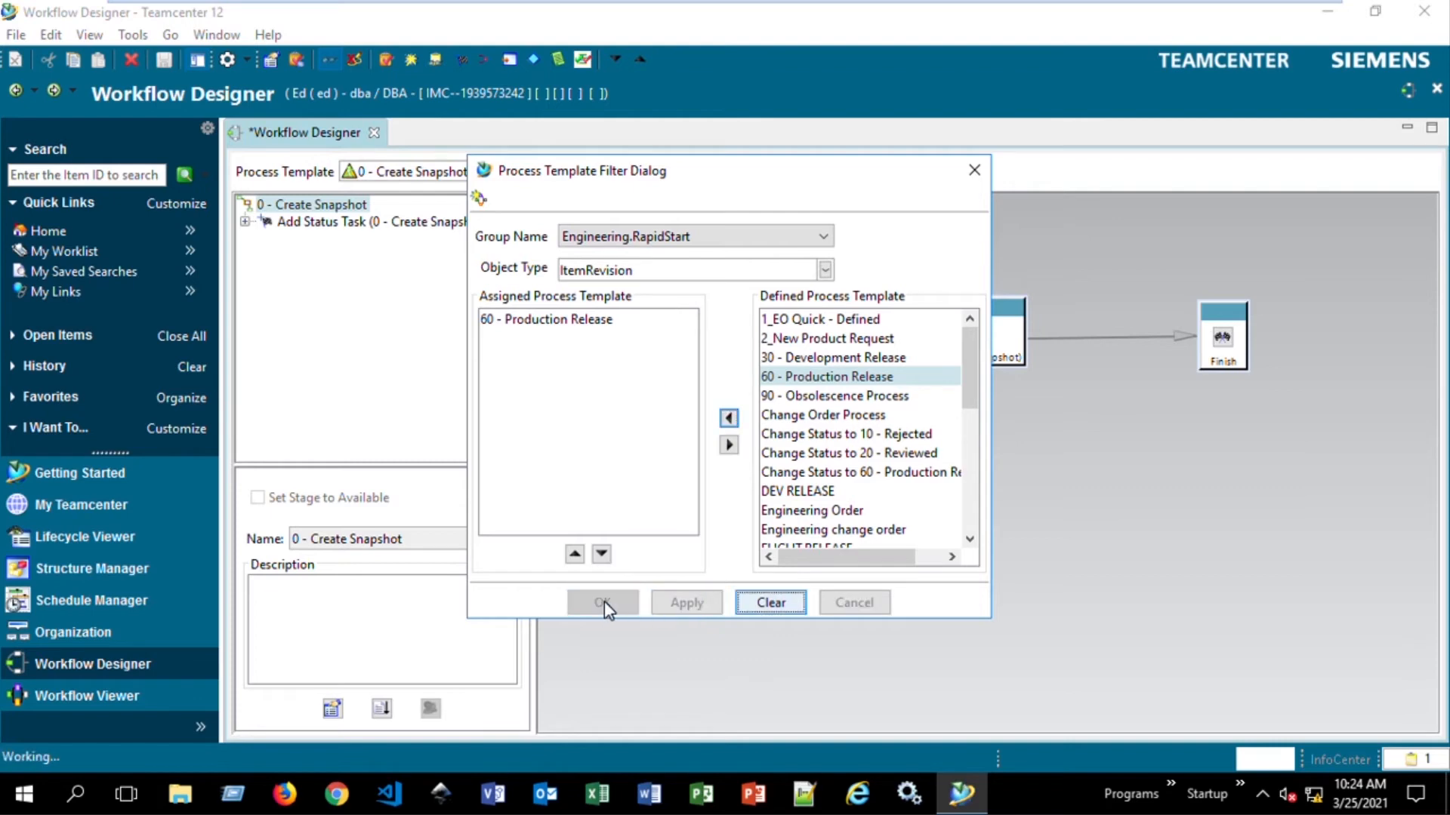
left_click(603, 602)
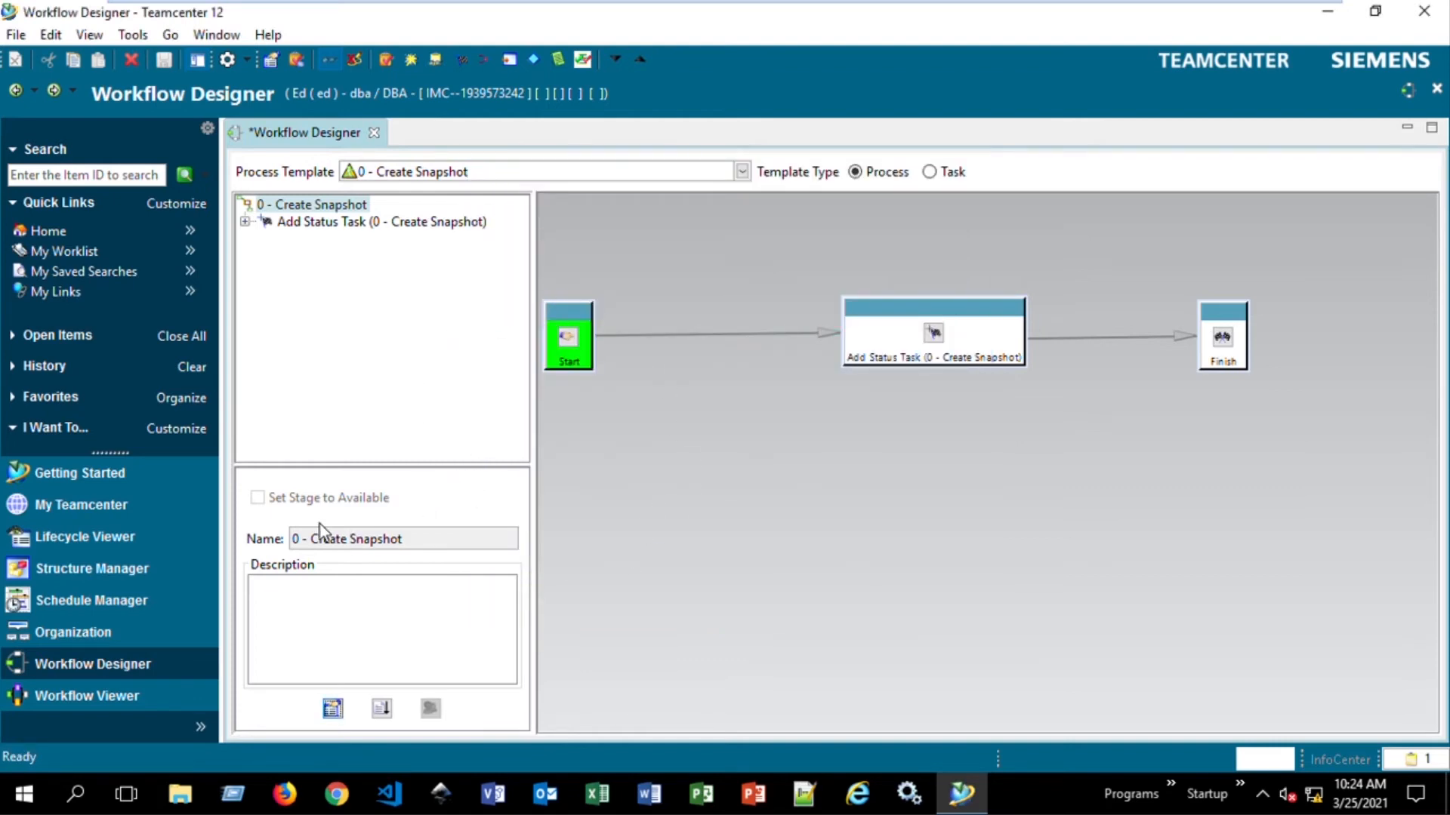
mouse_move(331, 410)
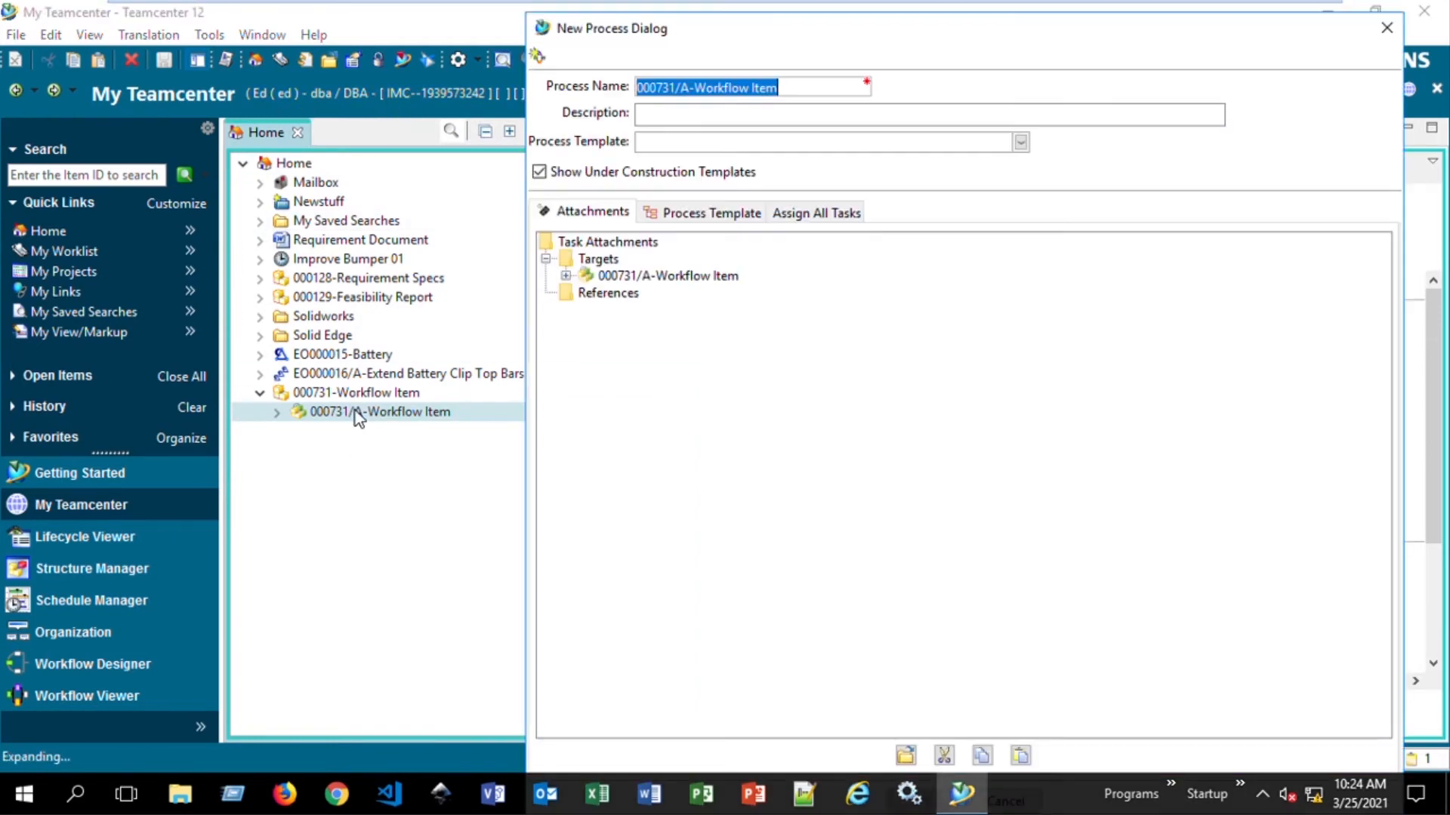
- Switch the session to Engineering.RapidStart as Author and acknowledge the read-only warning
left_click(1019, 142)
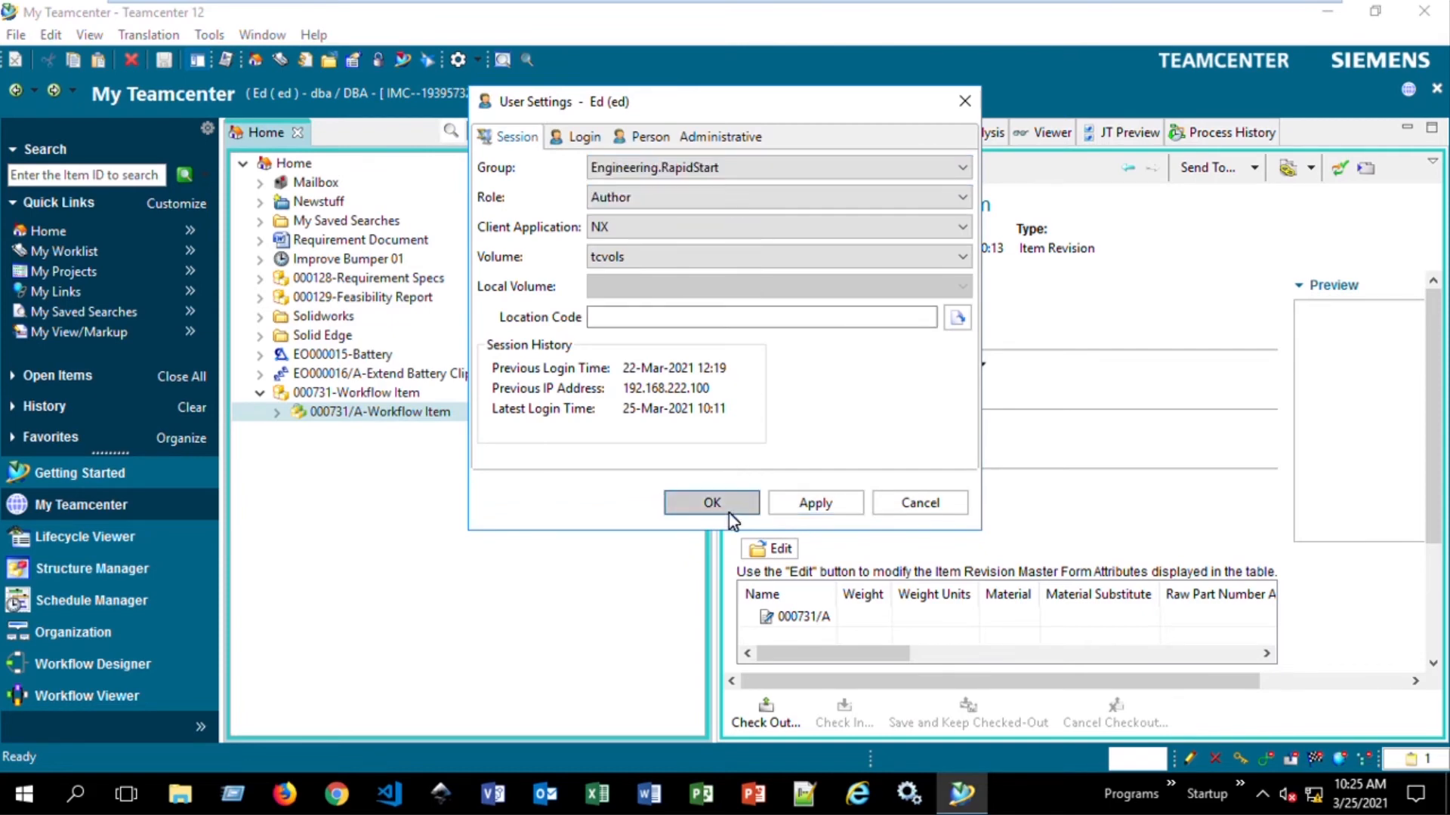
left_click(812, 501)
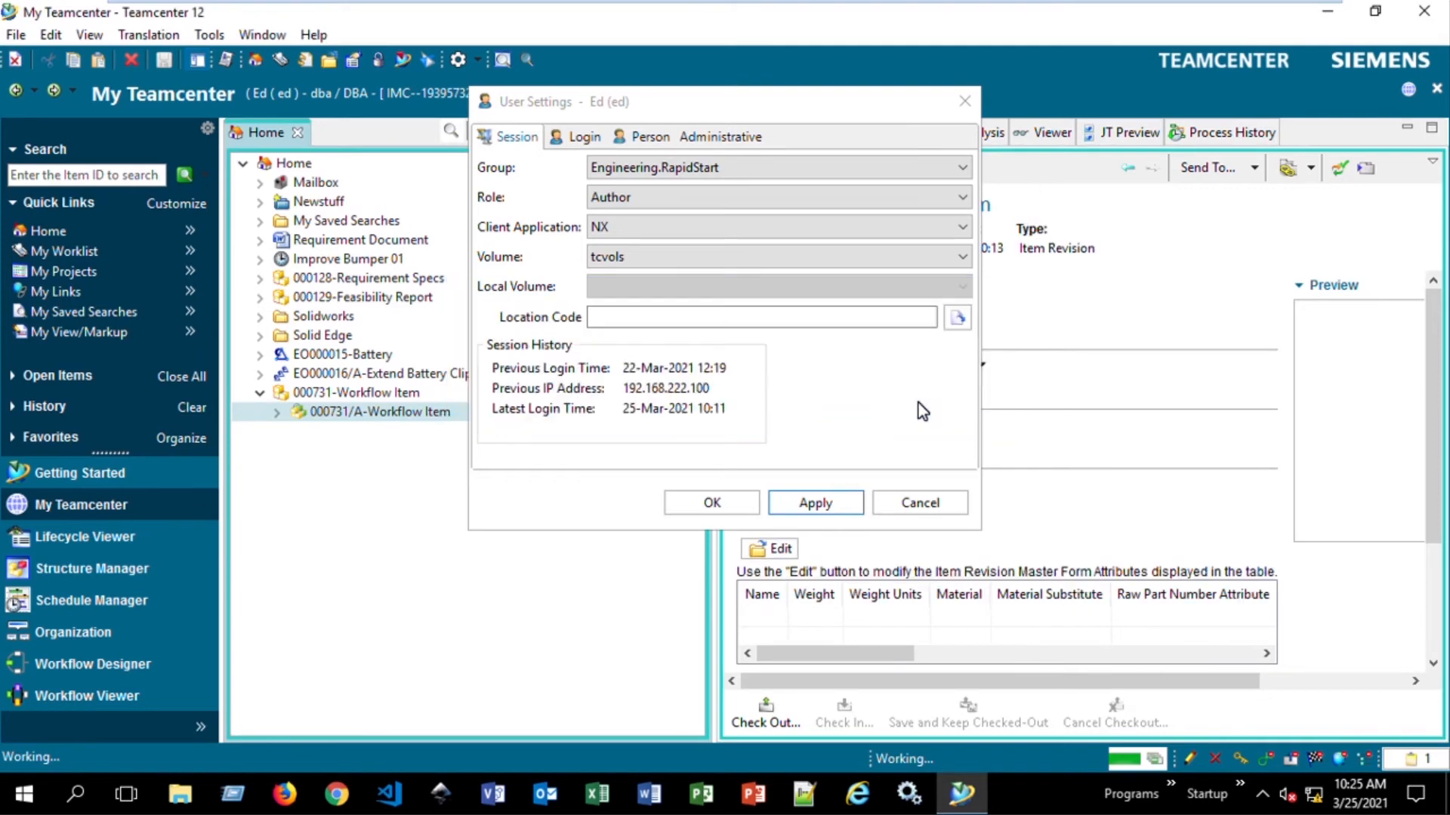
left_click(813, 501)
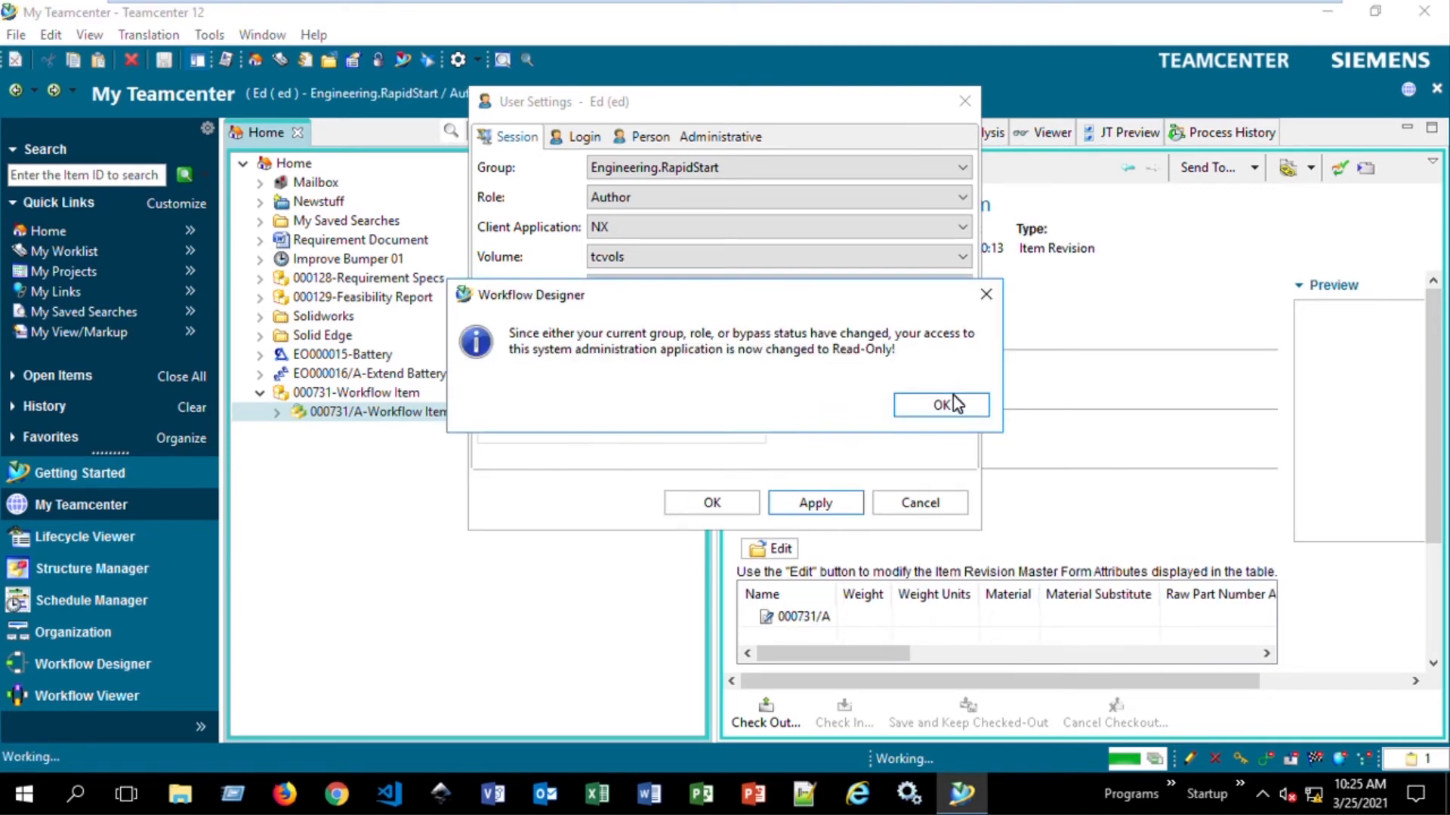
left_click(939, 405)
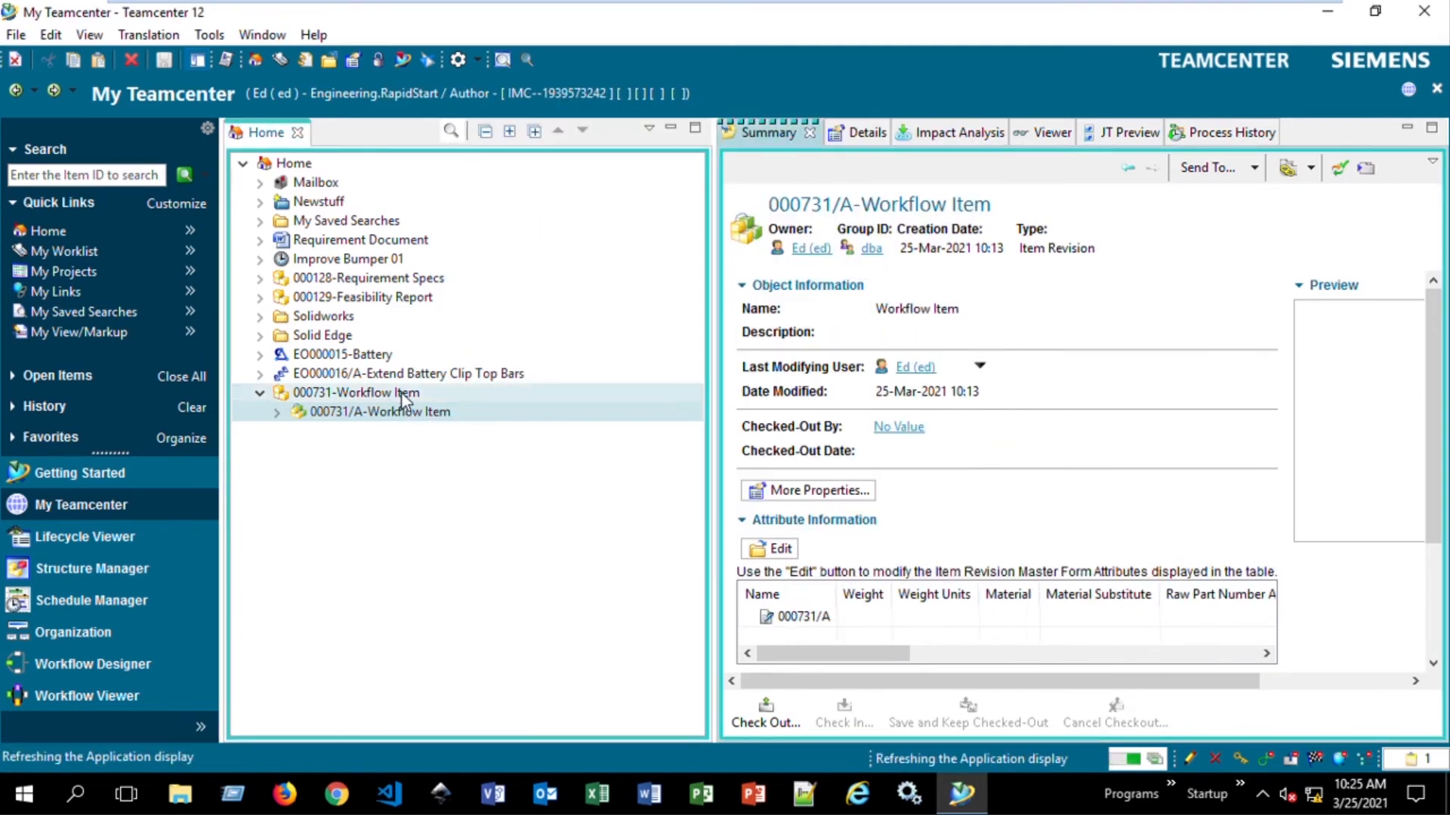
- Start a new process on 000731/A-Workflow Item with 60 - Production Release, the only template listed
left_click(379, 411)
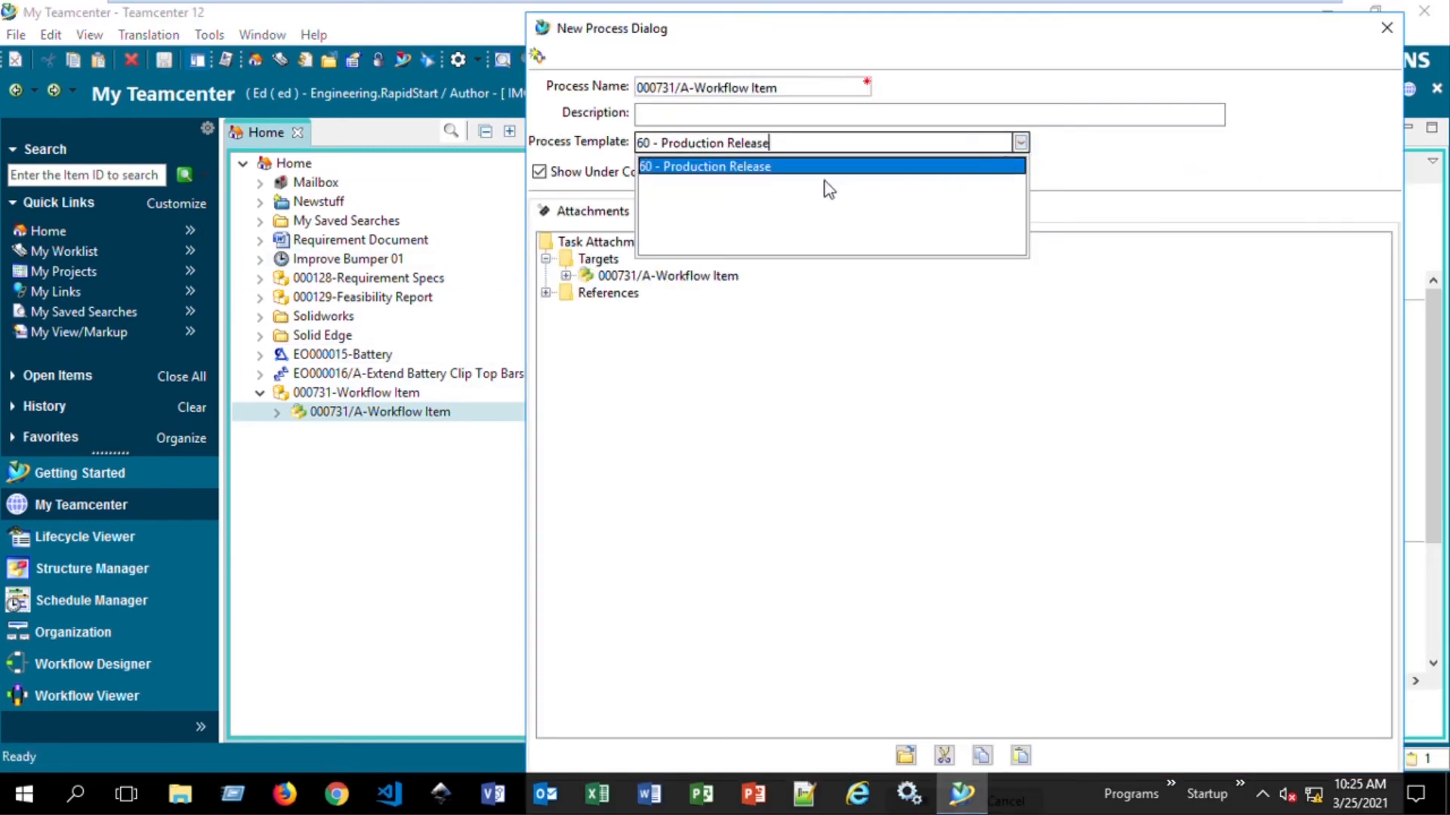
mouse_move(745, 175)
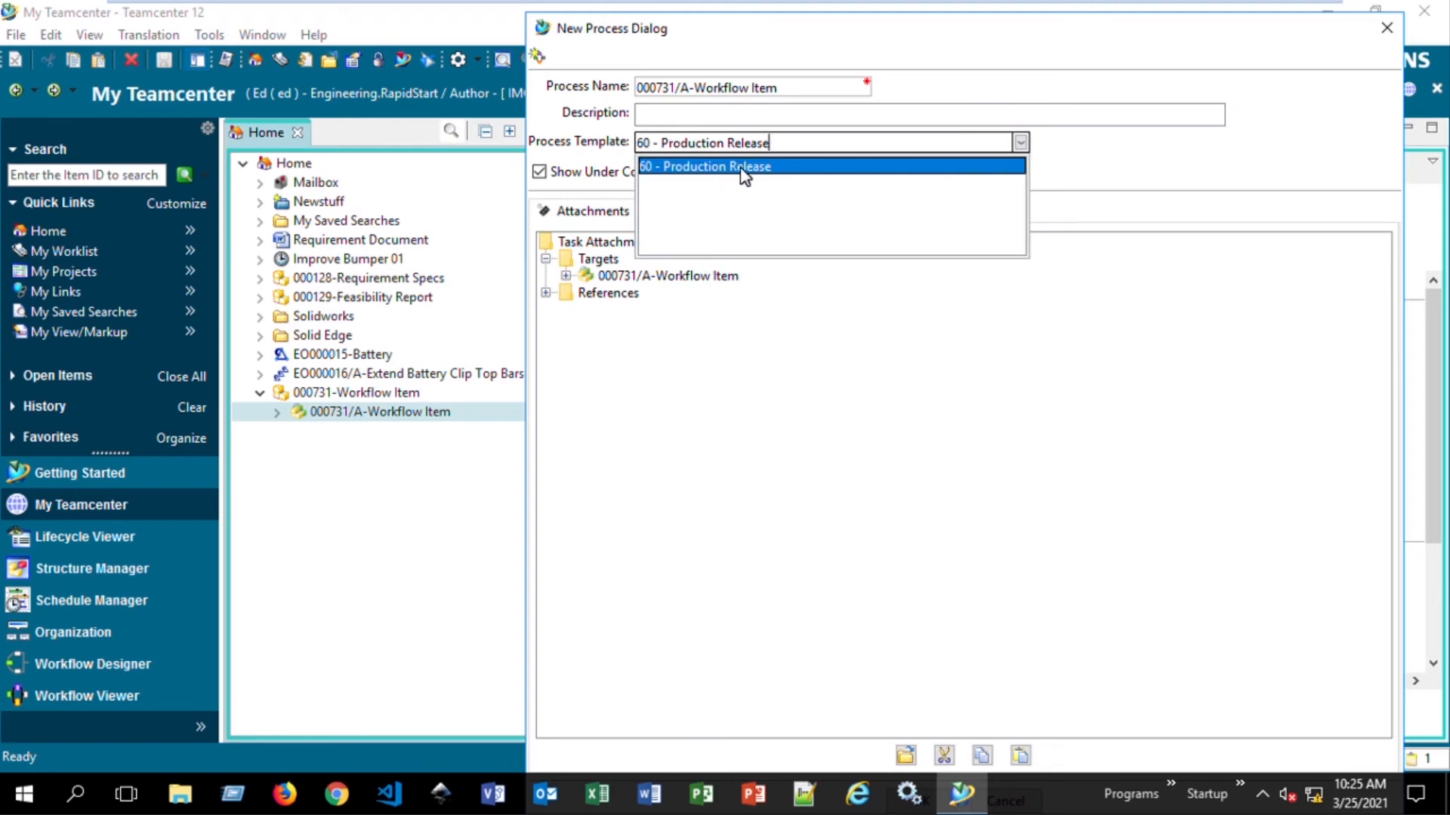
left_click(706, 166)
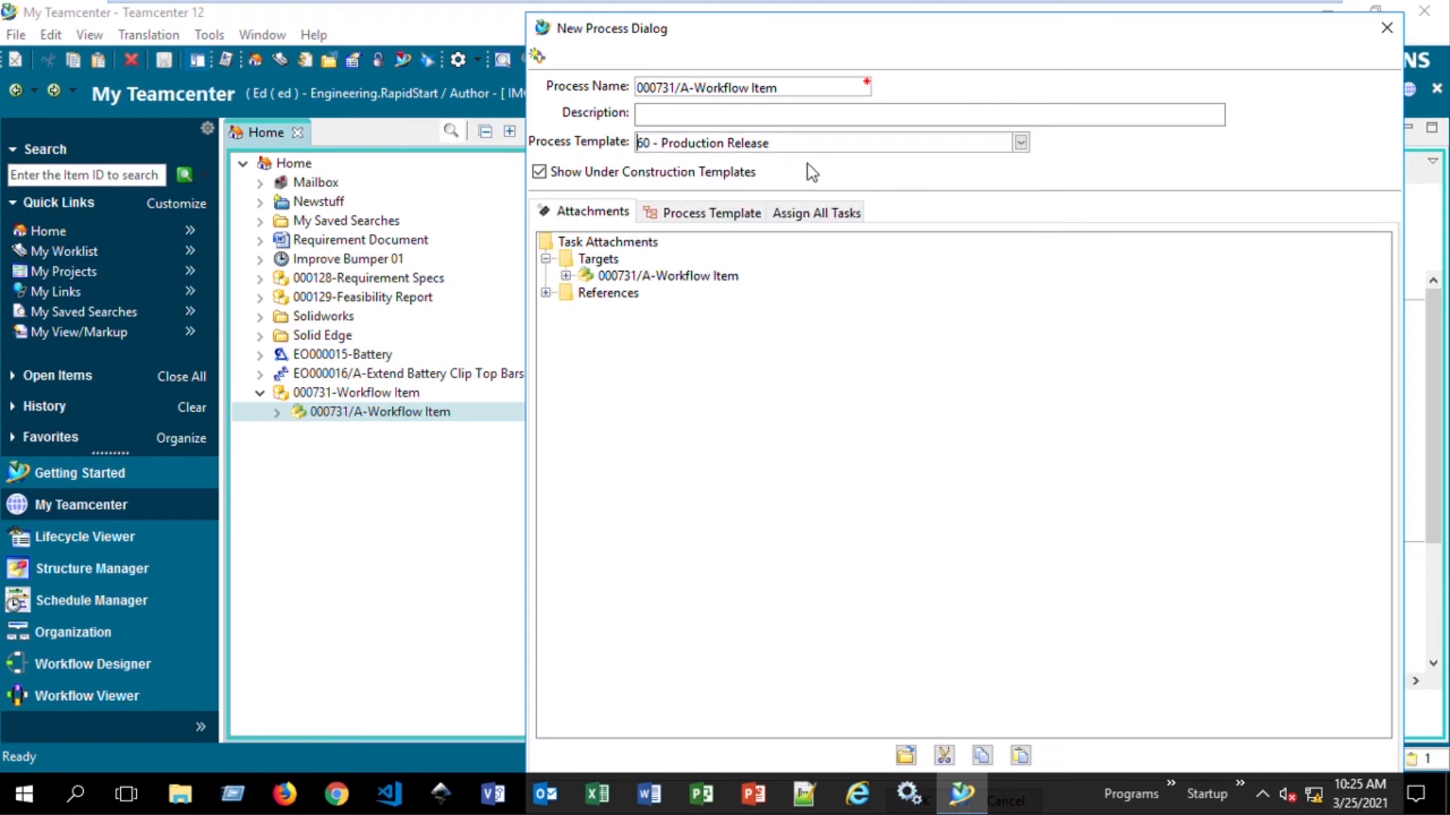
mouse_move(968, 177)
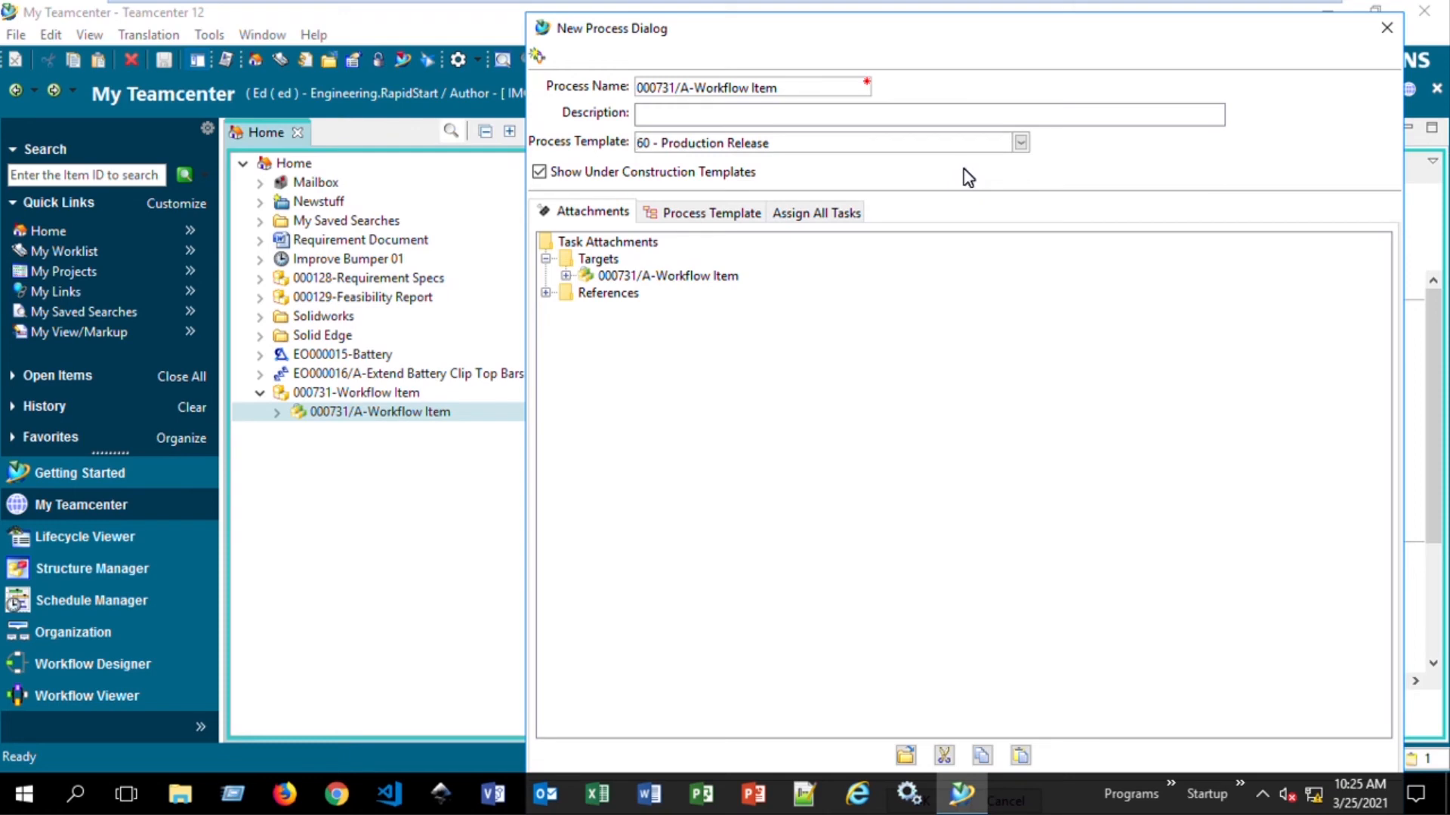
mouse_move(1130, 184)
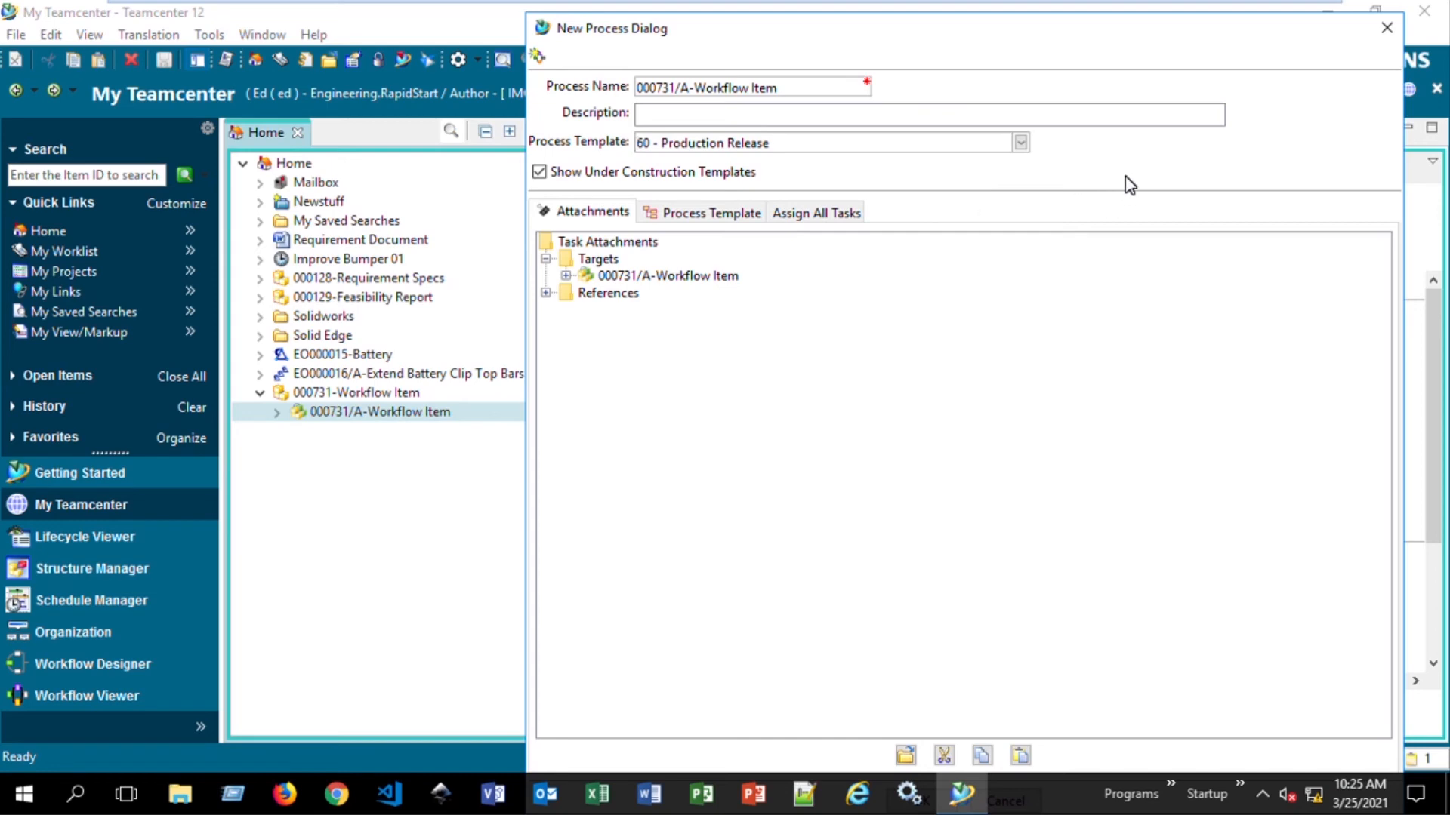